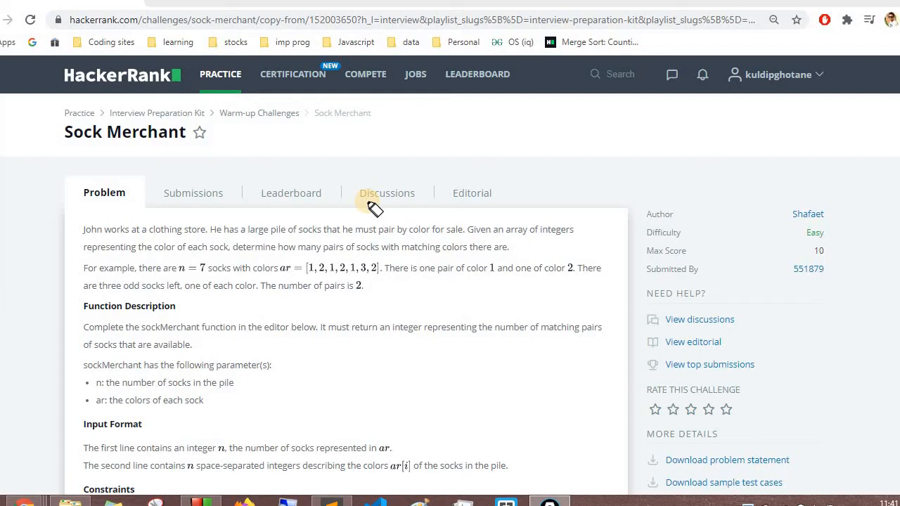
{"action": "mouse_move", "coordinate": [379, 204]}
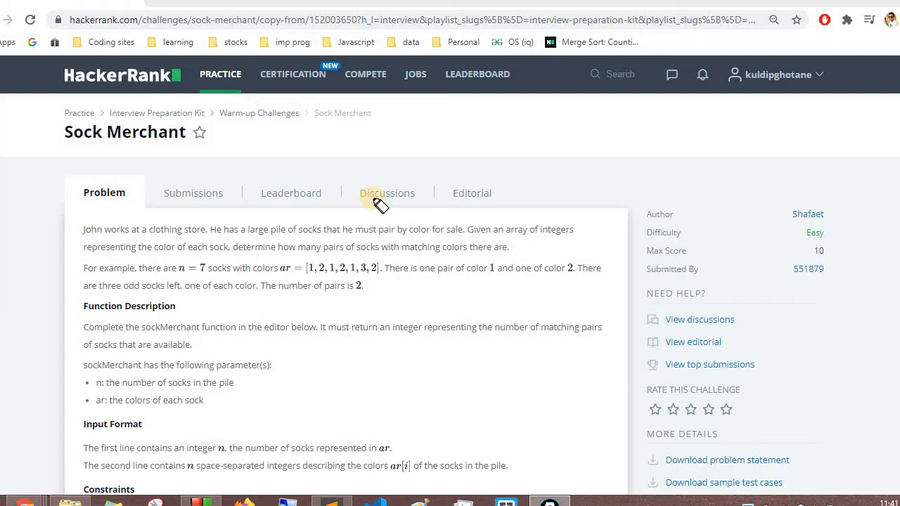
{"action": "mouse_move", "coordinate": [468, 169]}
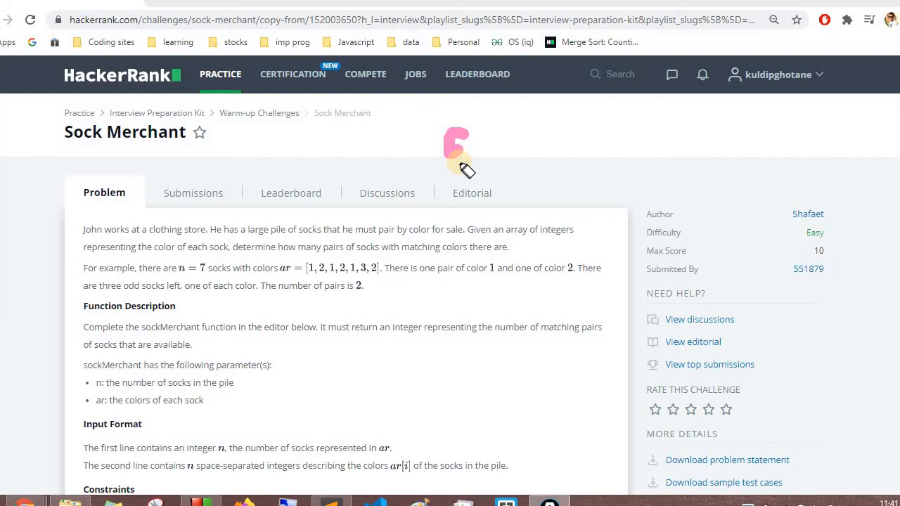
{"action": "mouse_move", "coordinate": [786, 237]}
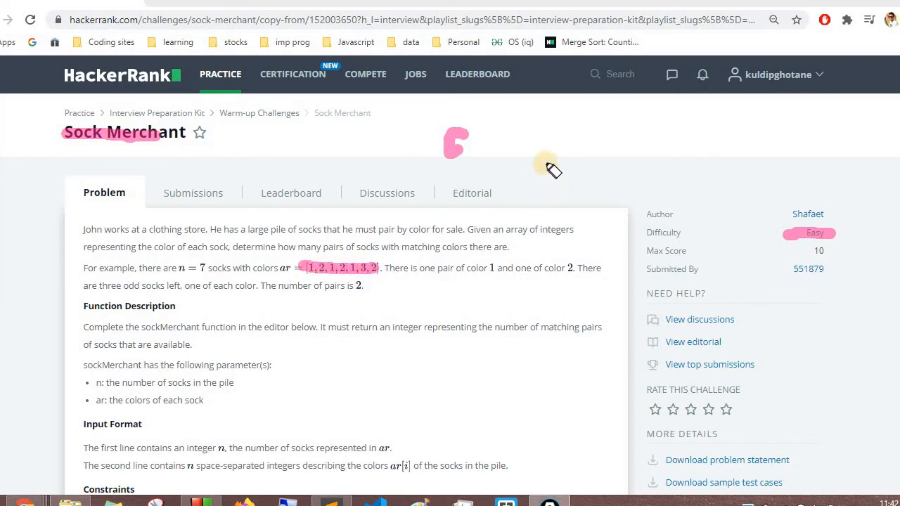
{"action": "mouse_move", "coordinate": [315, 291]}
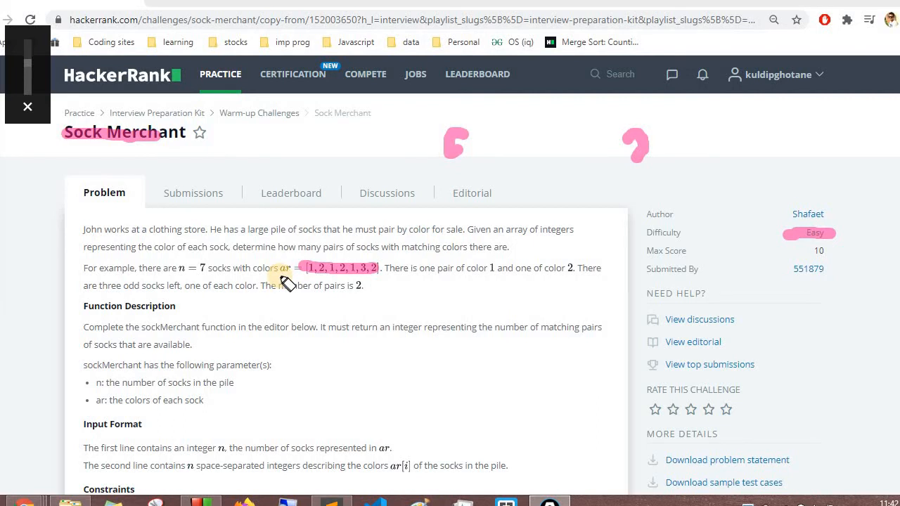
{"action": "mouse_move", "coordinate": [289, 281]}
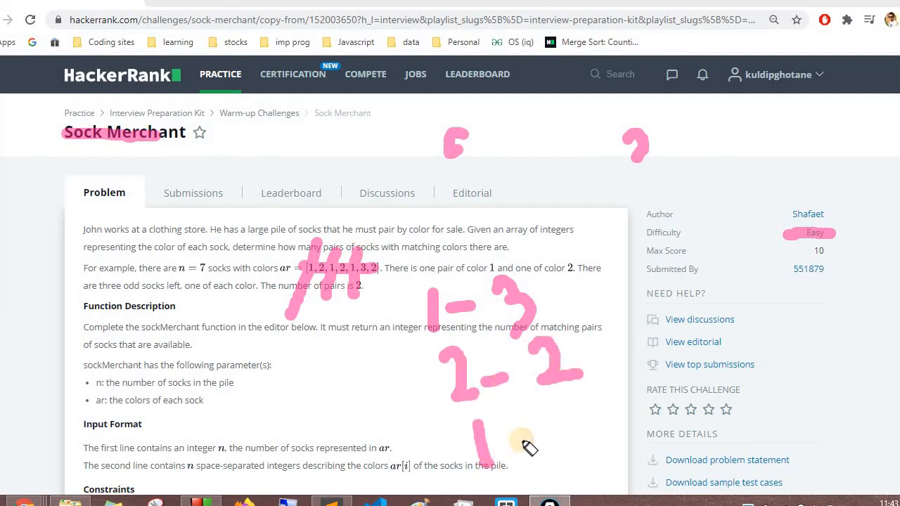
Step: Scroll to the sample input, output and explanation, marking the sock colour groups with the pen
{"action": "left_click_drag", "start_coordinate": [534, 432], "coordinate": [598, 436]}
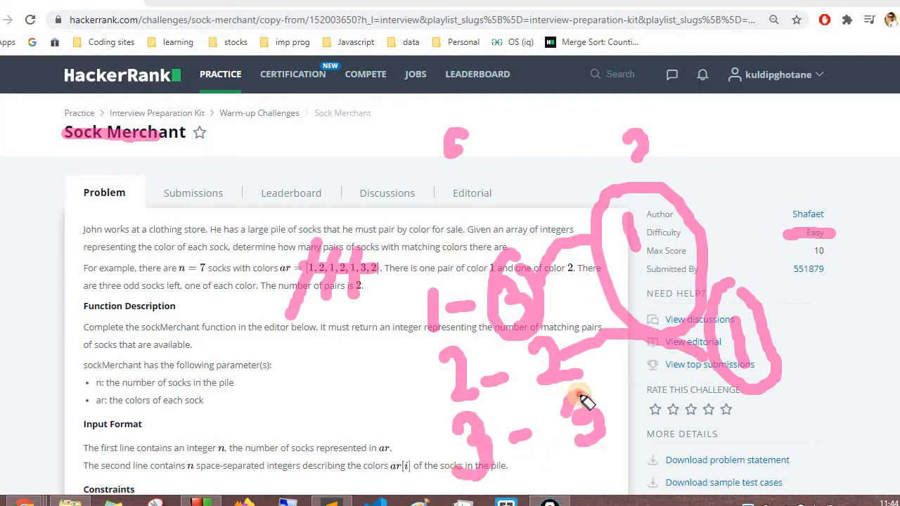
{"action": "left_click_drag", "start_coordinate": [583, 401], "coordinate": [728, 432]}
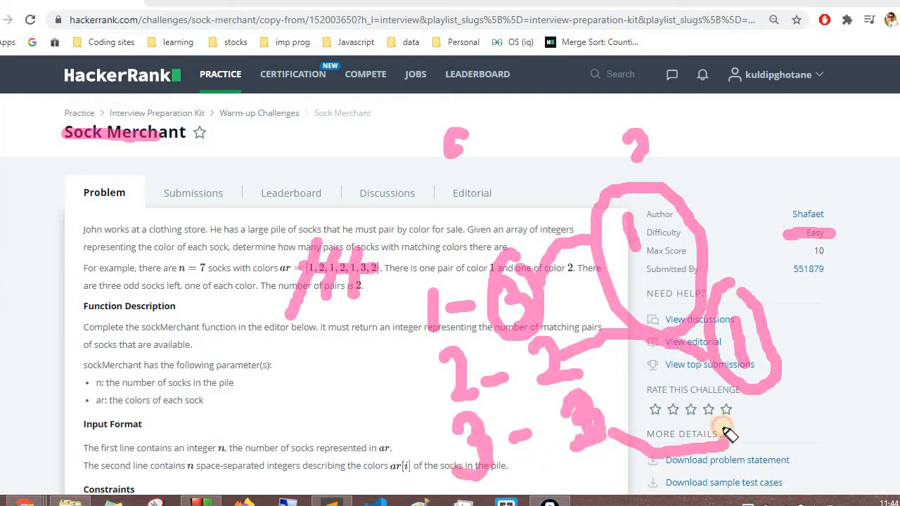
{"action": "mouse_move", "coordinate": [703, 241]}
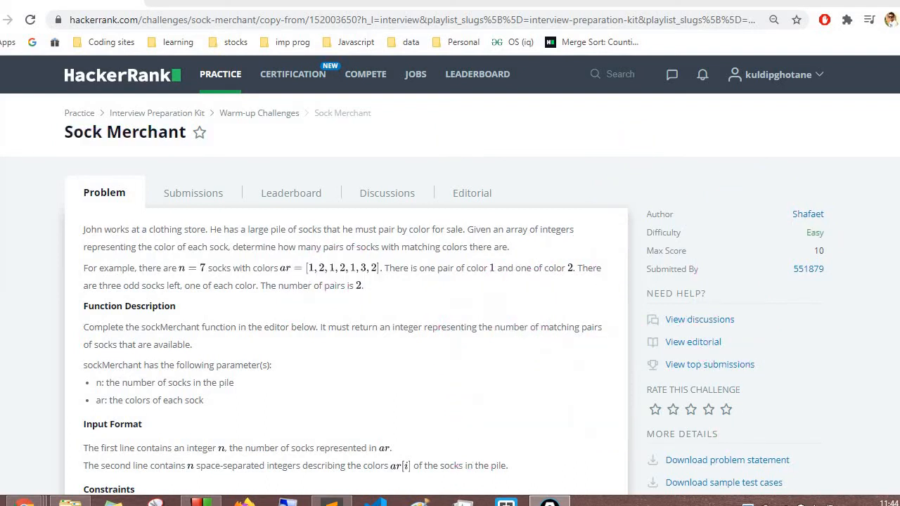
{"action": "scroll", "scroll_direction": "down", "scroll_amount": 3}
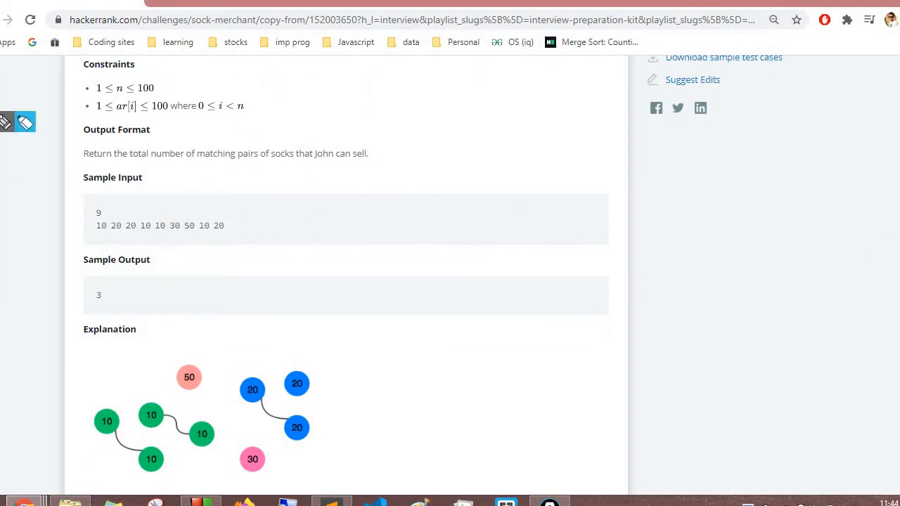
{"action": "mouse_move", "coordinate": [11, 123]}
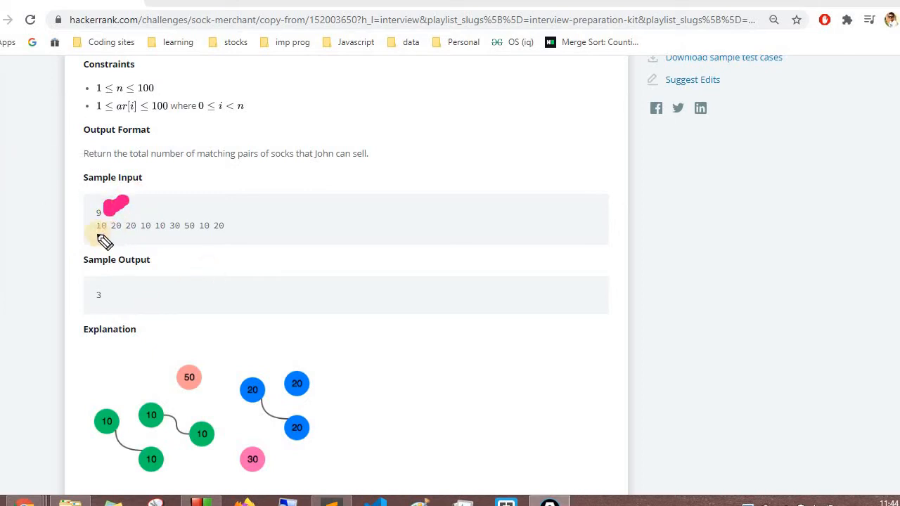
{"action": "mouse_move", "coordinate": [111, 234]}
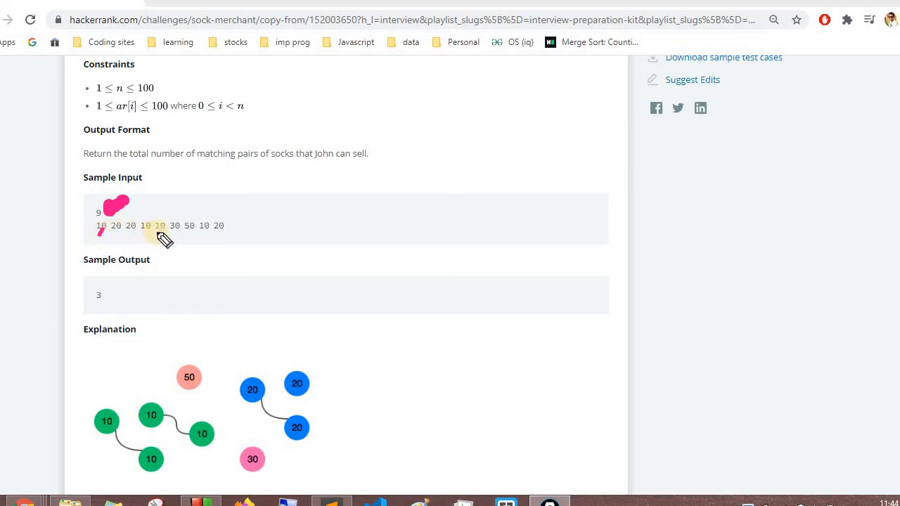
{"action": "mouse_move", "coordinate": [139, 391]}
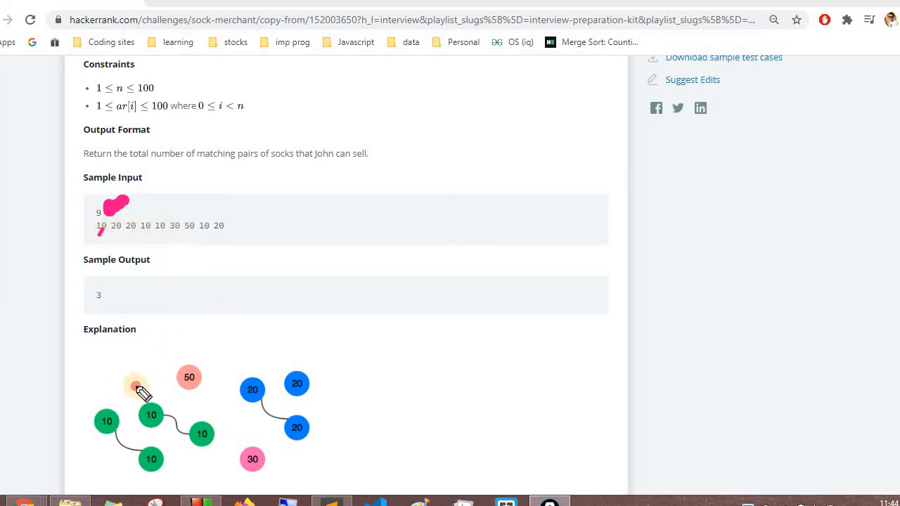
{"action": "left_click_drag", "start_coordinate": [140, 391], "coordinate": [225, 453]}
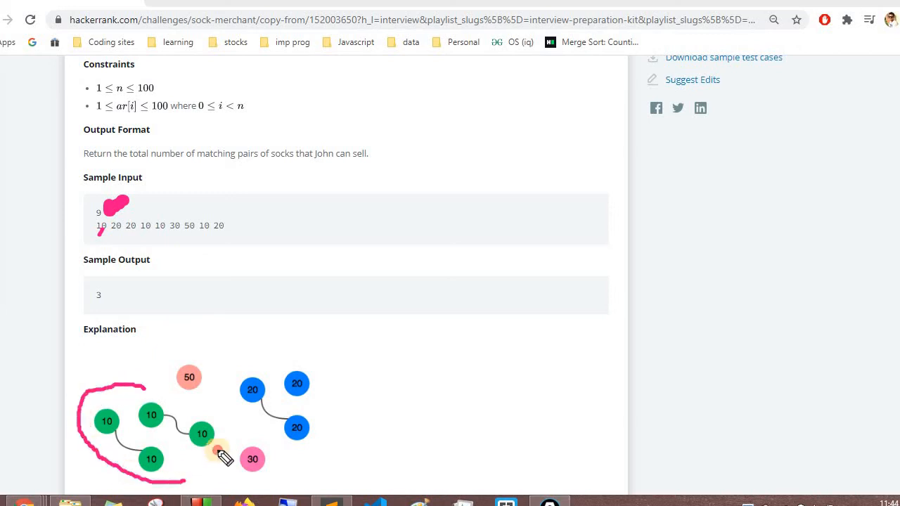
{"action": "left_click_drag", "start_coordinate": [225, 454], "coordinate": [200, 405]}
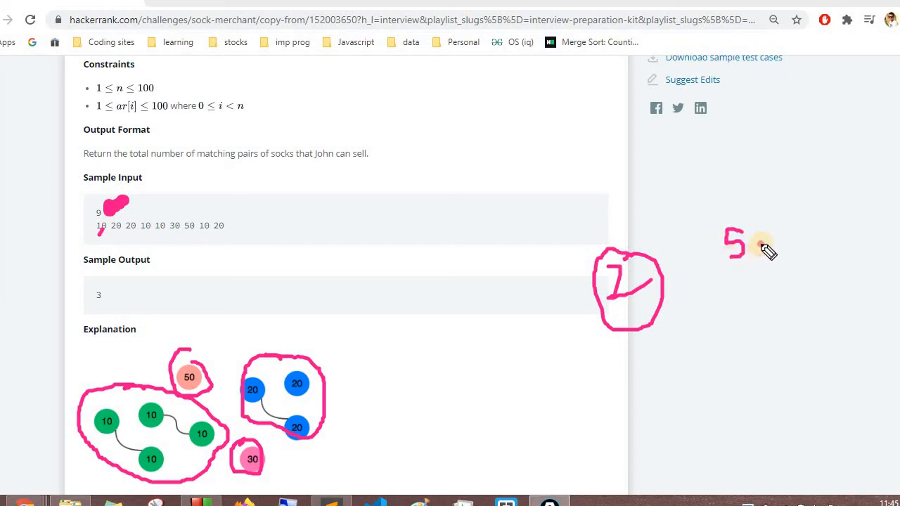
{"action": "left_click_drag", "start_coordinate": [749, 246], "coordinate": [763, 288]}
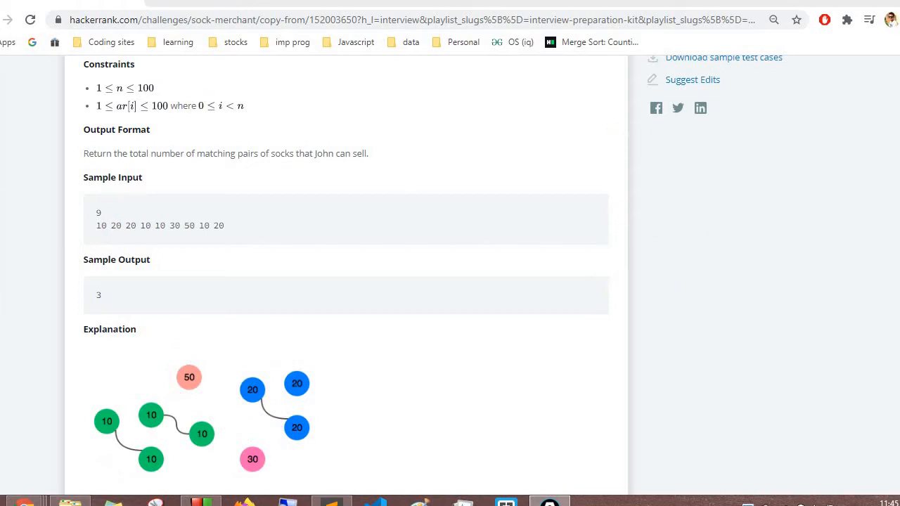
Step: Scroll past the explanation to the nested-loop C++ solution, underlining a line while reading
{"action": "scroll", "scroll_direction": "down", "scroll_amount": 3}
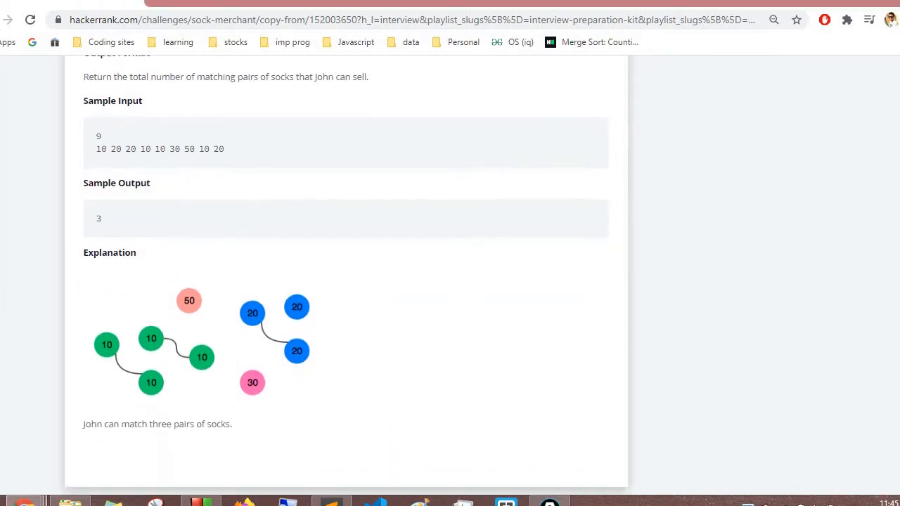
{"action": "scroll", "scroll_direction": "down", "scroll_amount": 3}
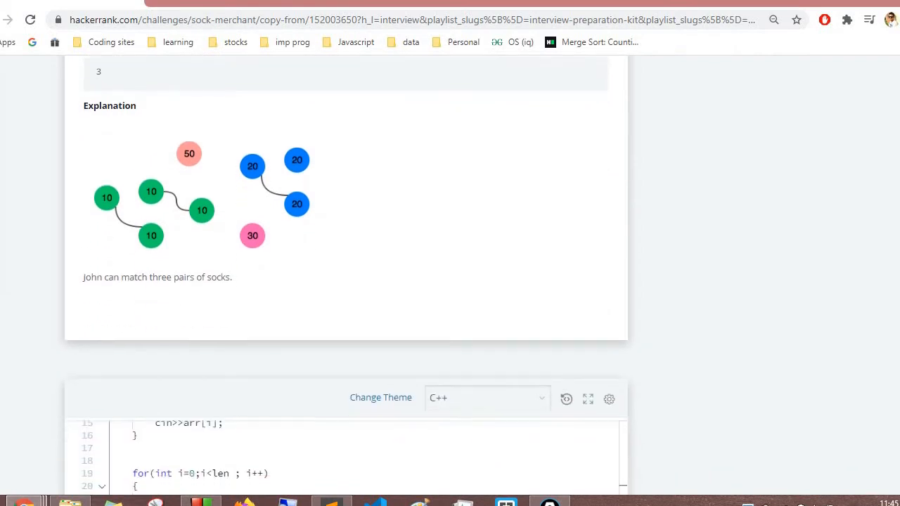
{"action": "scroll", "scroll_direction": "down", "scroll_amount": 3}
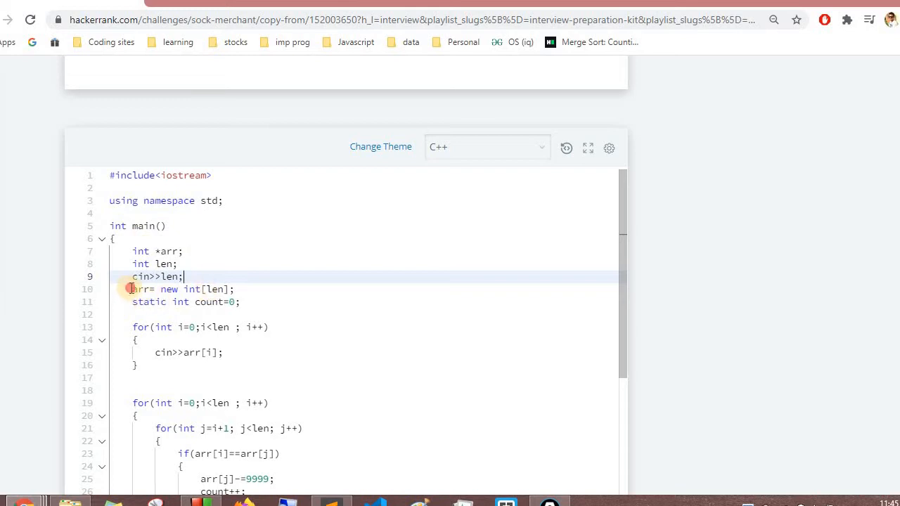
{"action": "left_click_drag", "start_coordinate": [132, 289], "coordinate": [235, 289]}
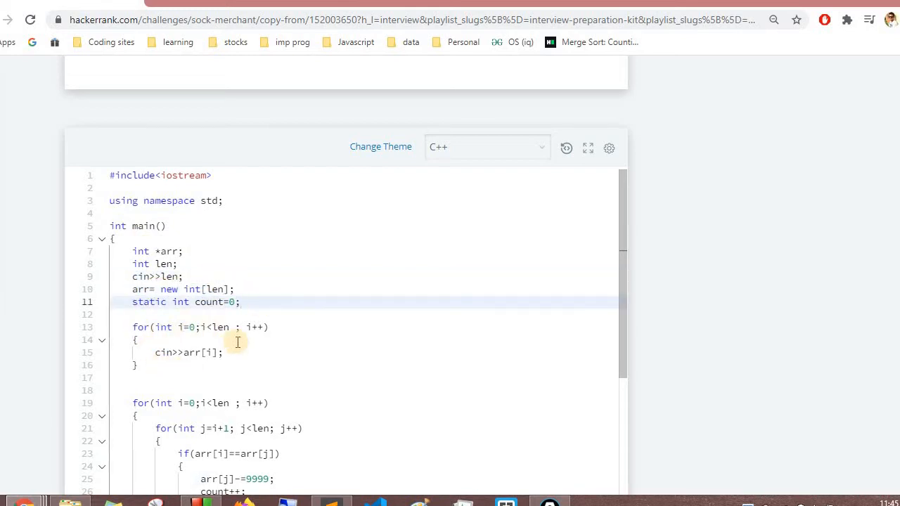
{"action": "scroll", "scroll_direction": "down", "scroll_amount": 3}
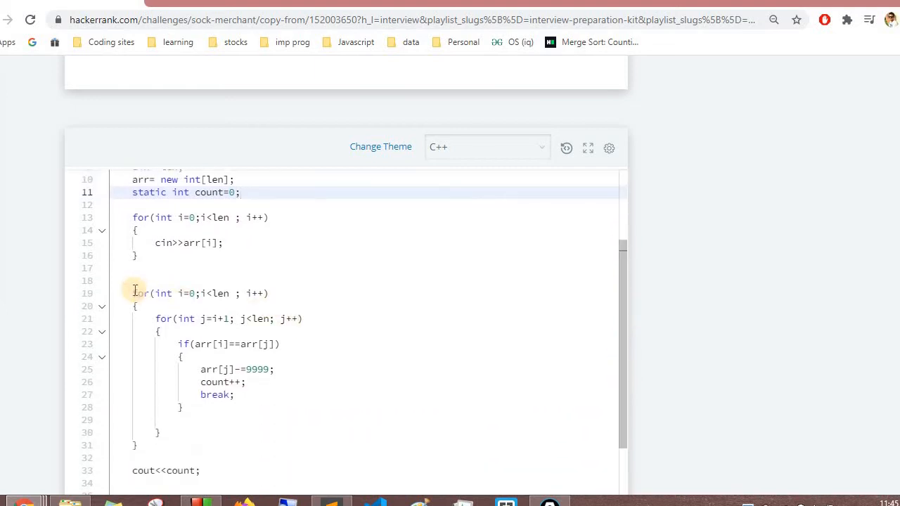
{"action": "mouse_move", "coordinate": [241, 305]}
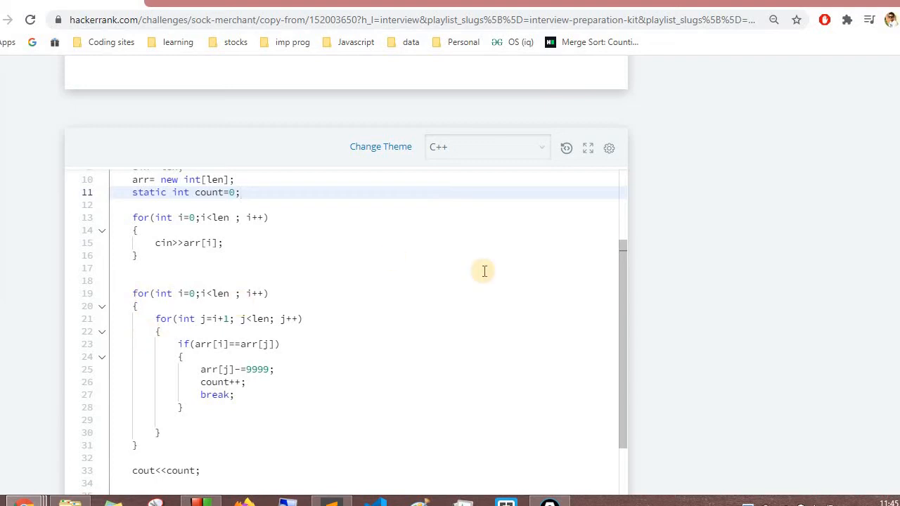
{"action": "mouse_move", "coordinate": [316, 298]}
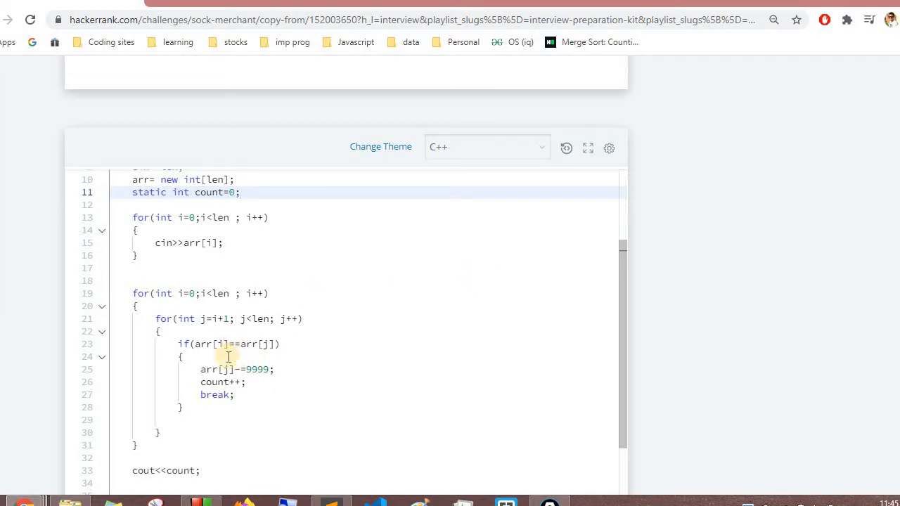
{"action": "mouse_move", "coordinate": [257, 382]}
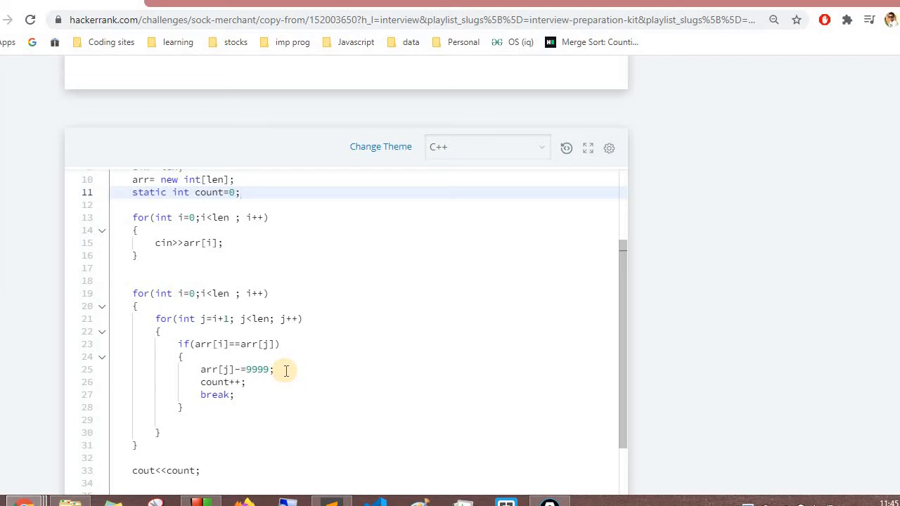
{"action": "mouse_move", "coordinate": [331, 384]}
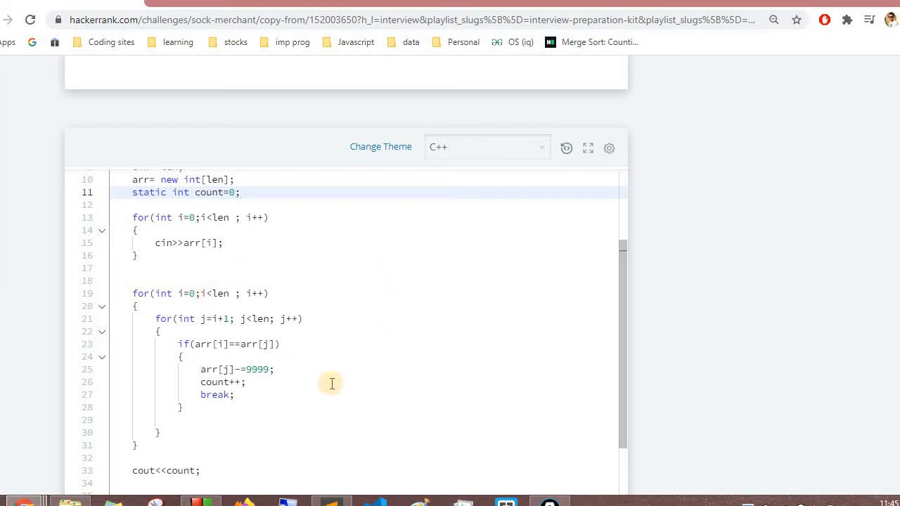
{"action": "mouse_move", "coordinate": [331, 378]}
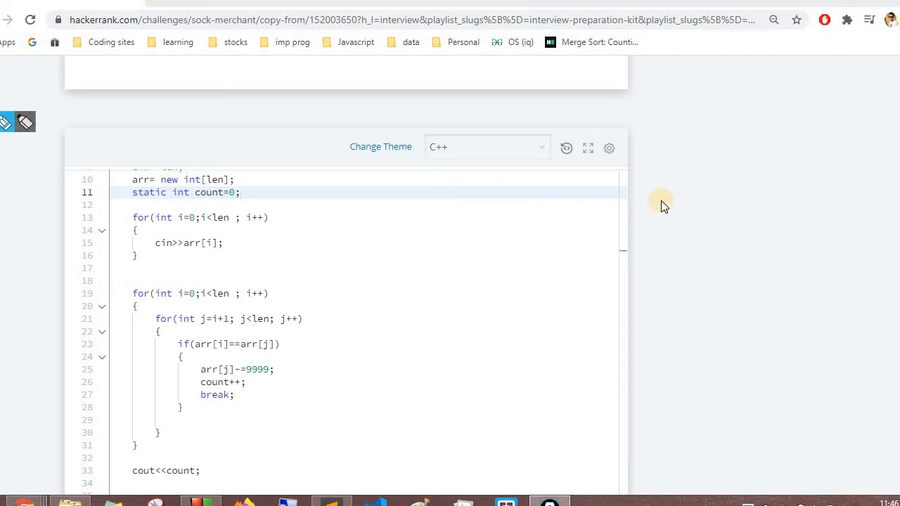
Step: Circle the constraints section and jot the O(n) complexity goal beside it
{"action": "left_click_drag", "start_coordinate": [647, 211], "coordinate": [696, 134]}
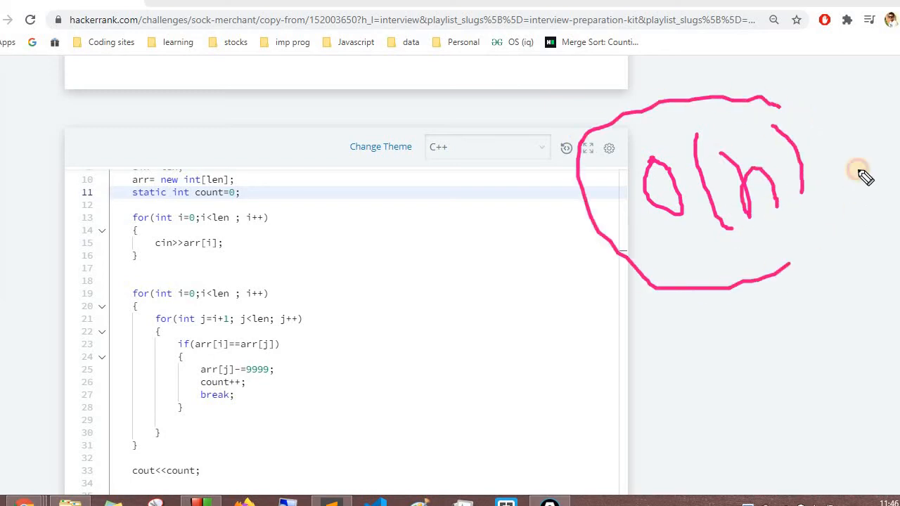
{"action": "left_click_drag", "start_coordinate": [865, 175], "coordinate": [774, 112]}
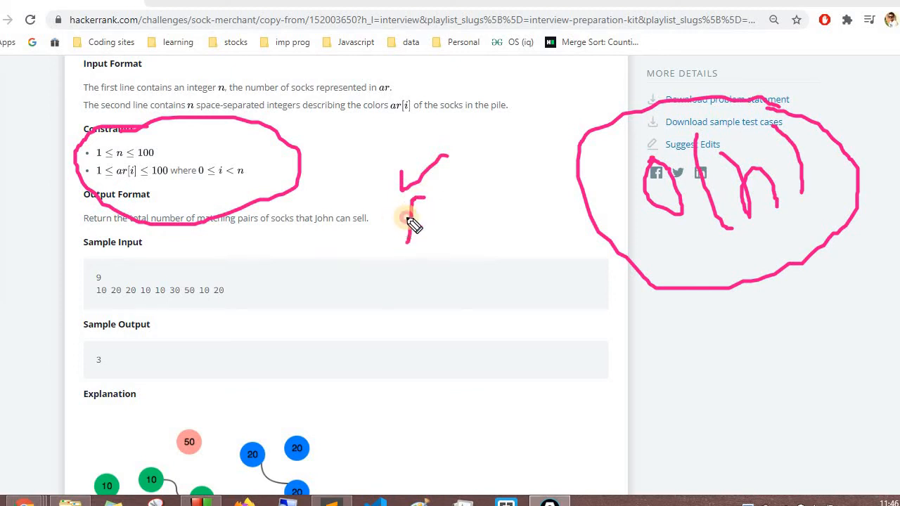
Step: Sketch a frequency table tallying colours 10, 20, 30 and 50, boxing the index row
{"action": "left_click_drag", "start_coordinate": [401, 218], "coordinate": [432, 239]}
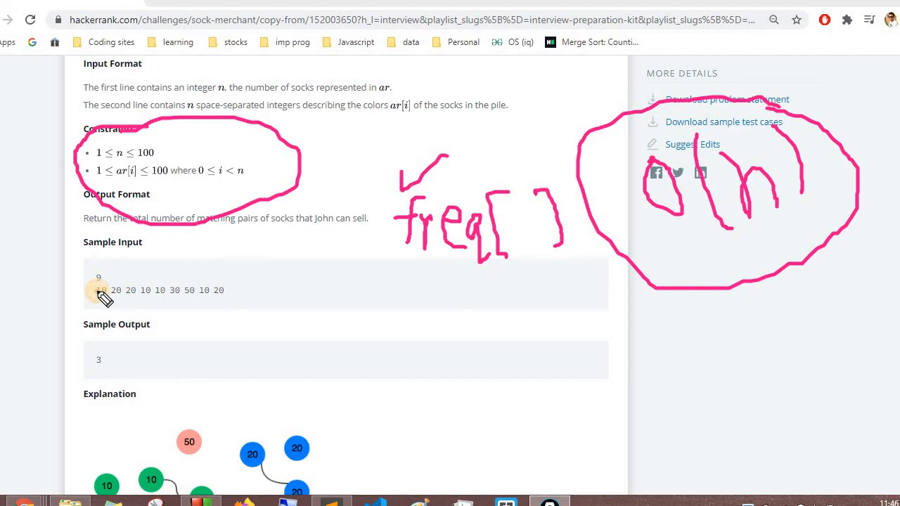
{"action": "mouse_move", "coordinate": [492, 243]}
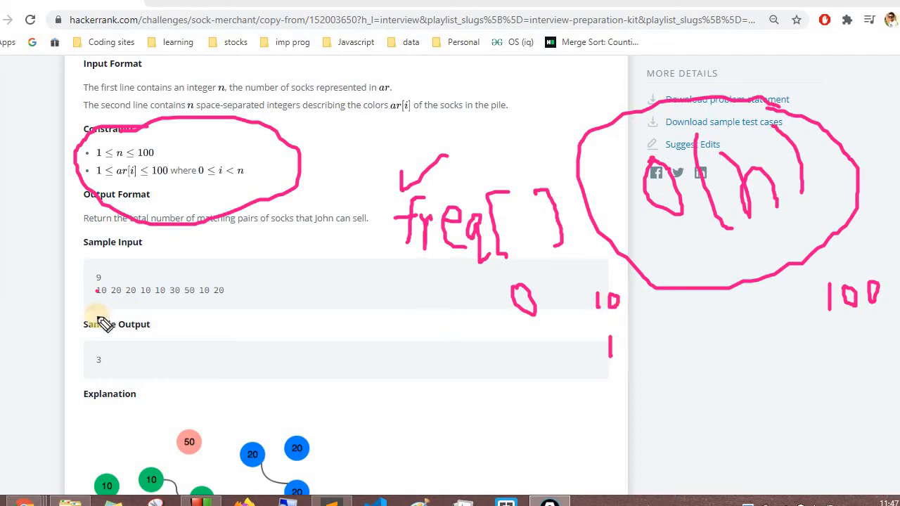
{"action": "mouse_move", "coordinate": [114, 295]}
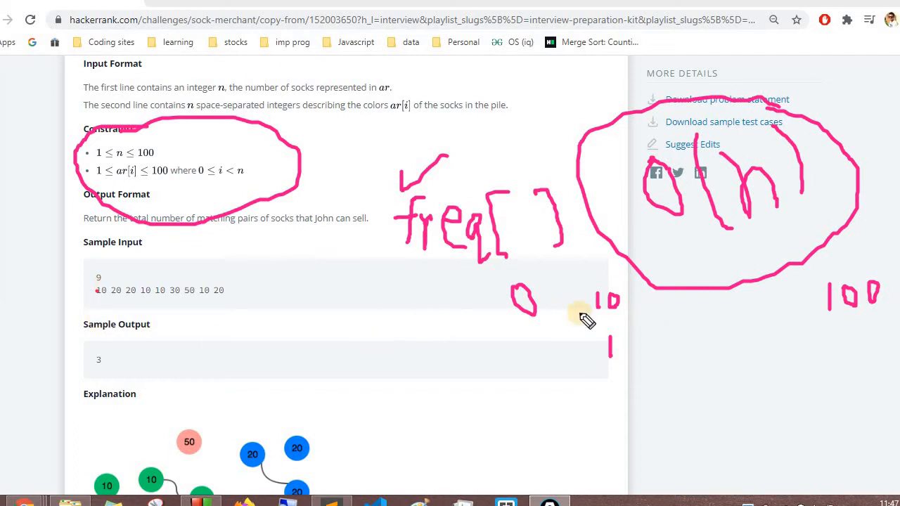
{"action": "mouse_move", "coordinate": [576, 329]}
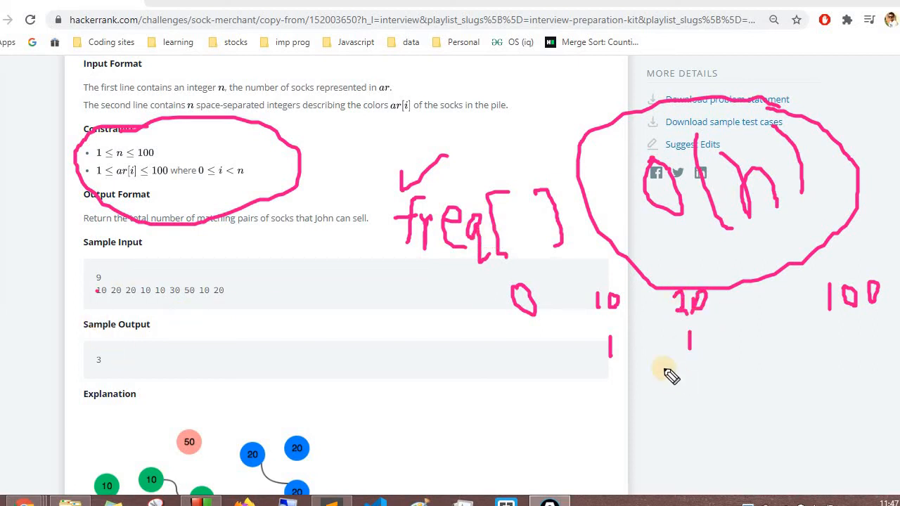
{"action": "left_click_drag", "start_coordinate": [689, 341], "coordinate": [682, 352]}
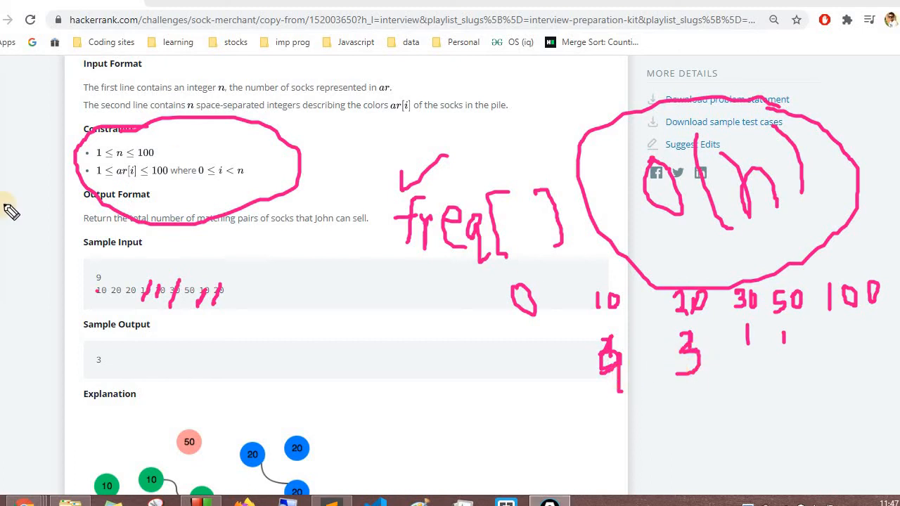
{"action": "mouse_move", "coordinate": [515, 352]}
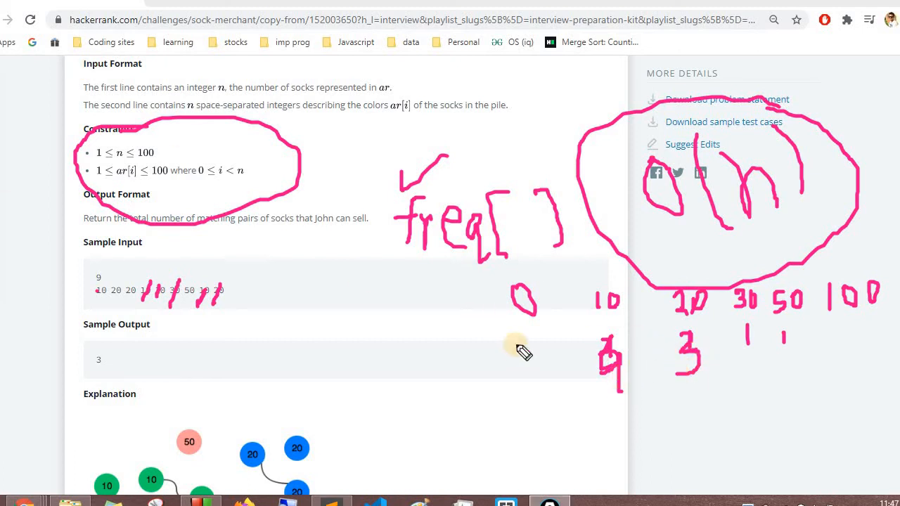
{"action": "left_click_drag", "start_coordinate": [513, 338], "coordinate": [885, 313]}
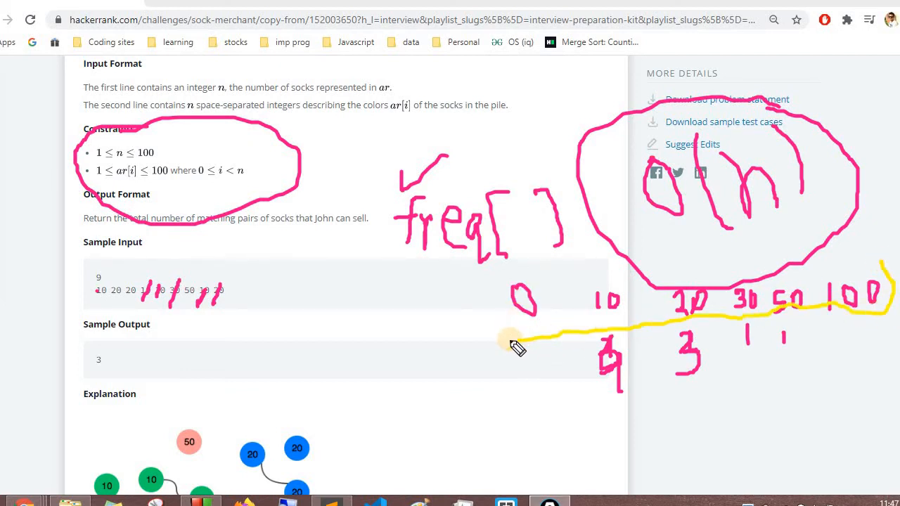
{"action": "left_click_drag", "start_coordinate": [506, 344], "coordinate": [886, 274]}
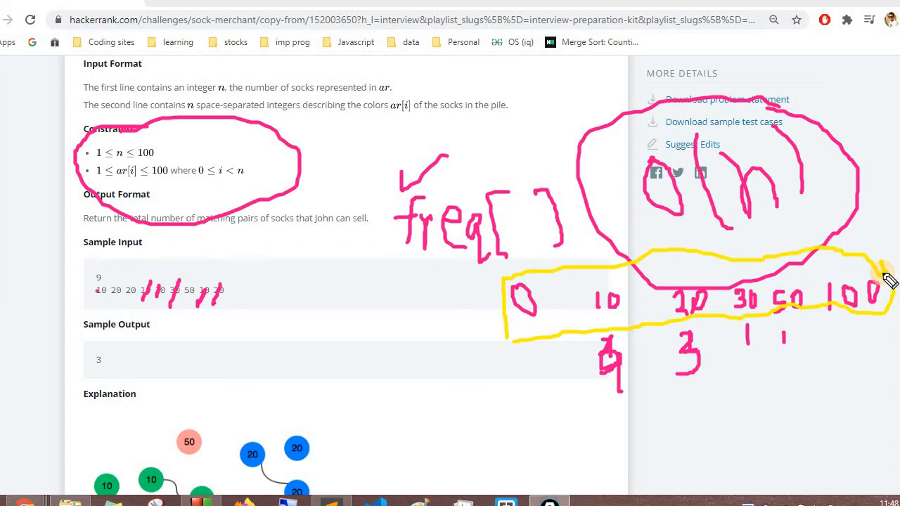
{"action": "mouse_move", "coordinate": [557, 273]}
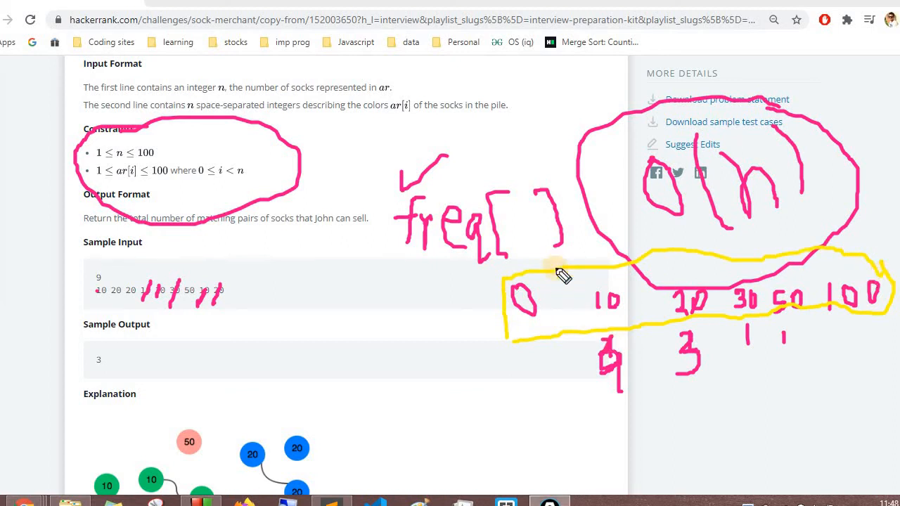
{"action": "left_click_drag", "start_coordinate": [569, 281], "coordinate": [570, 387]}
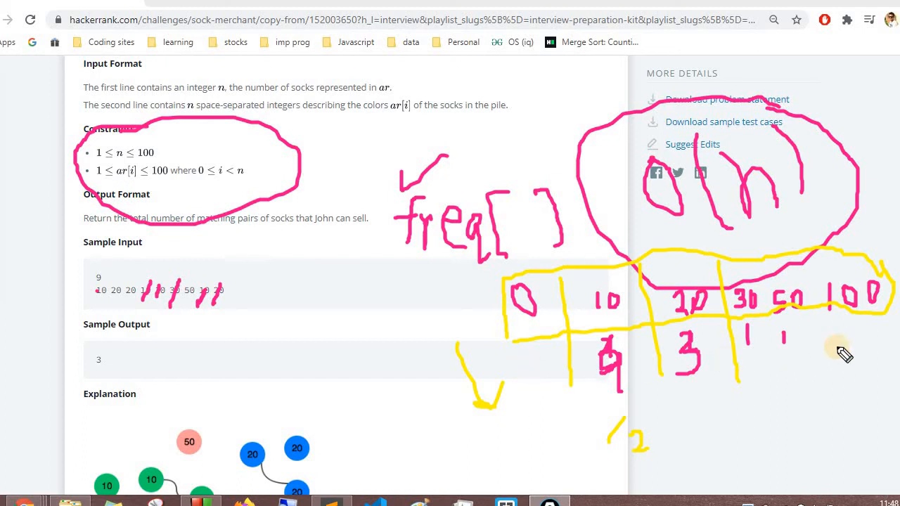
{"action": "mouse_move", "coordinate": [290, 336]}
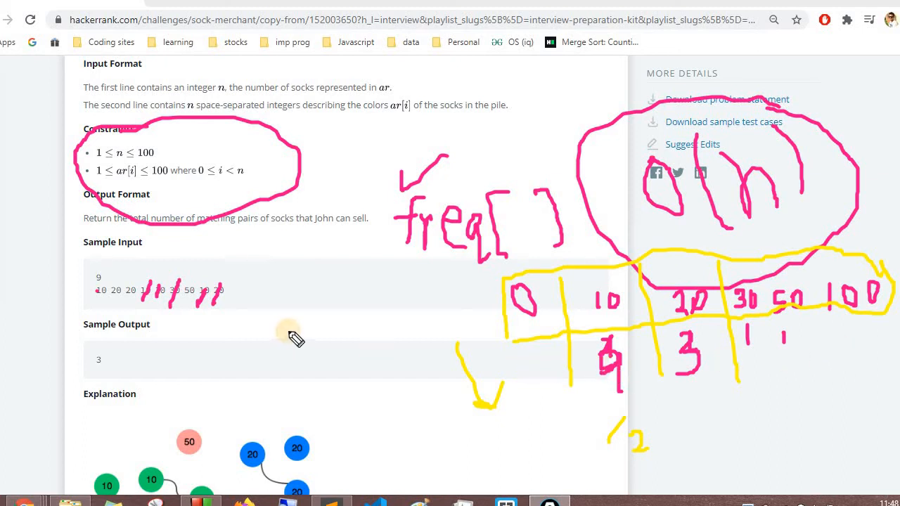
{"action": "mouse_move", "coordinate": [524, 369]}
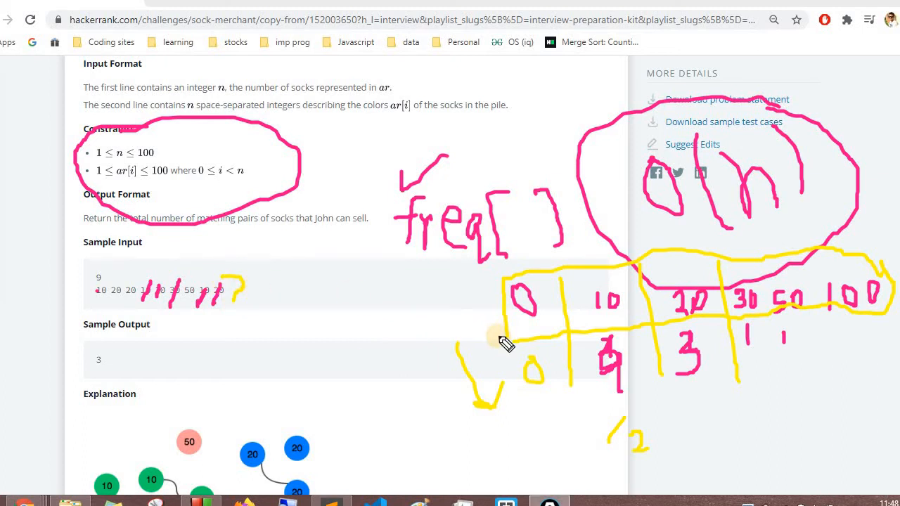
{"action": "mouse_move", "coordinate": [644, 398]}
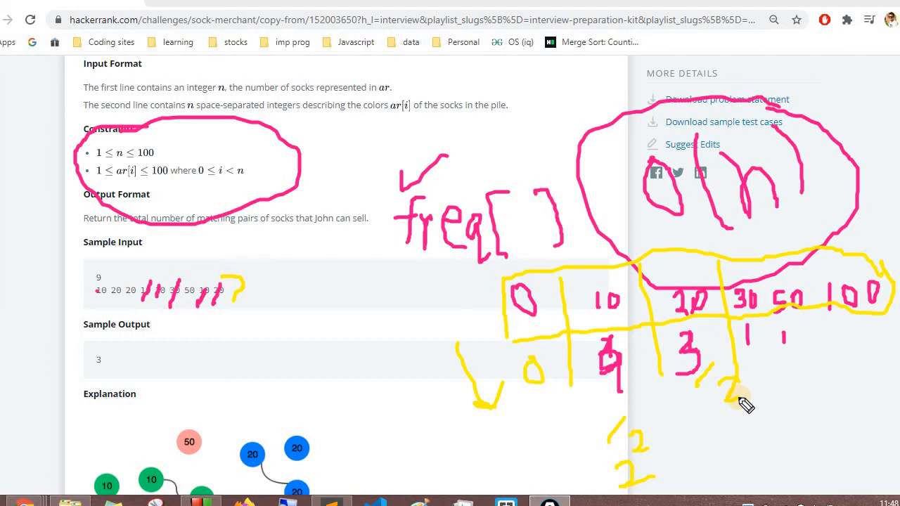
{"action": "mouse_move", "coordinate": [720, 442]}
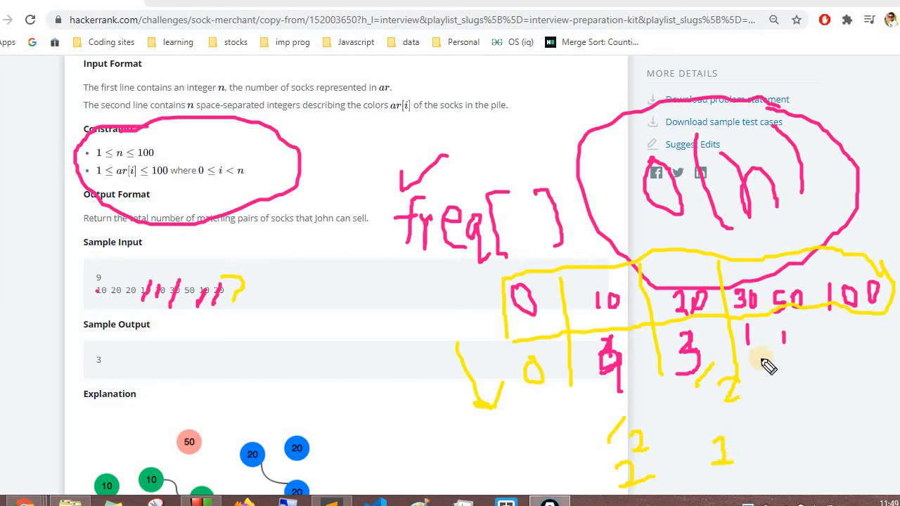
{"action": "mouse_move", "coordinate": [771, 383]}
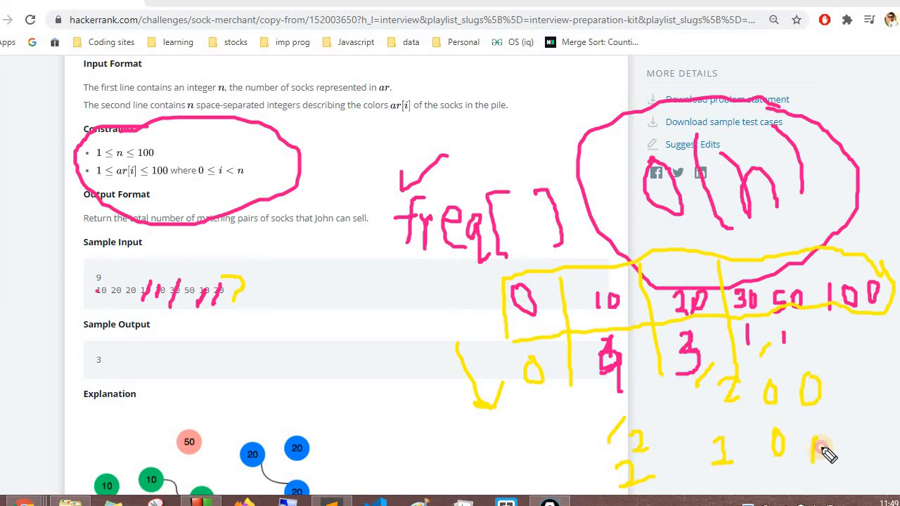
{"action": "mouse_move", "coordinate": [635, 449]}
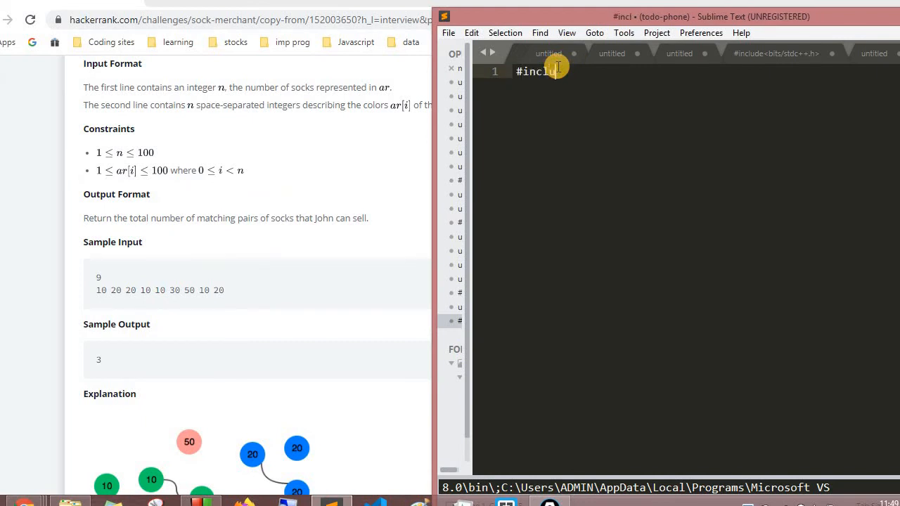
Step: Write #include<bits/stdc++.h>, using namespace std; and an int main() that returns 0
{"action": "type", "text": "de<"}
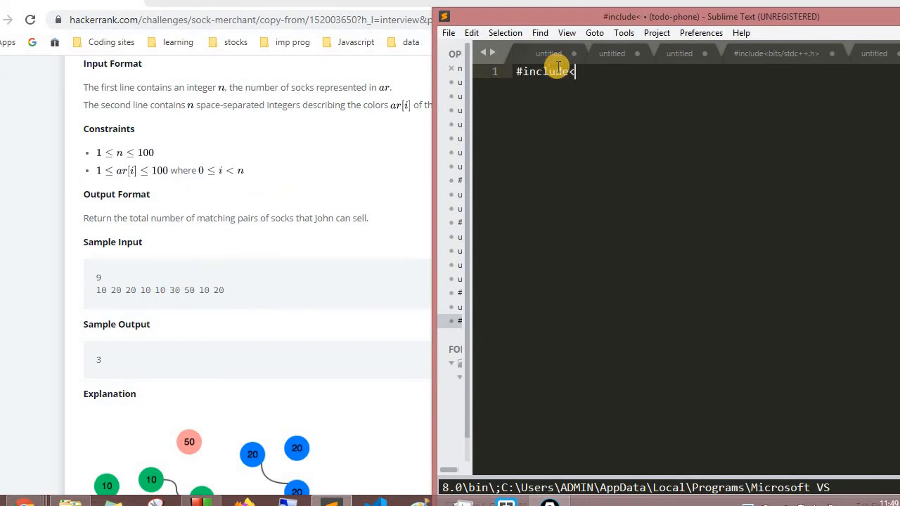
{"action": "type", "text": "bits/"}
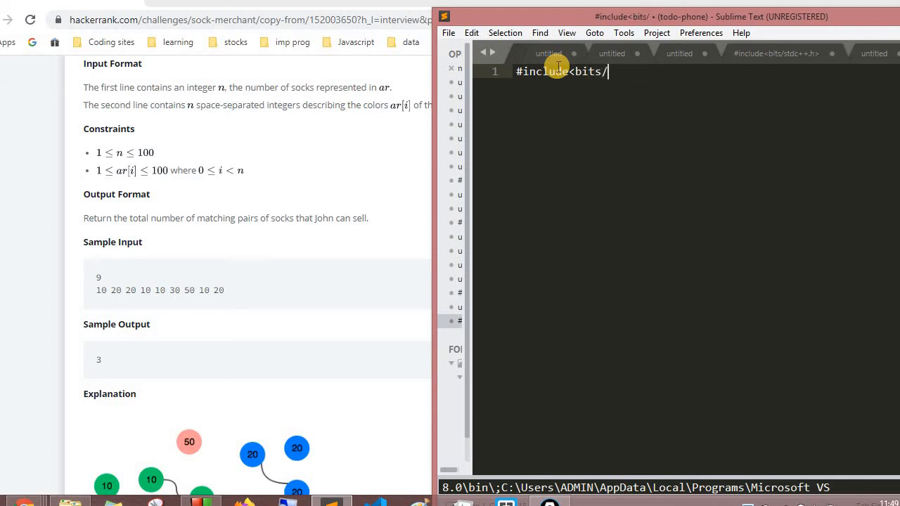
{"action": "type", "text": "sr"}
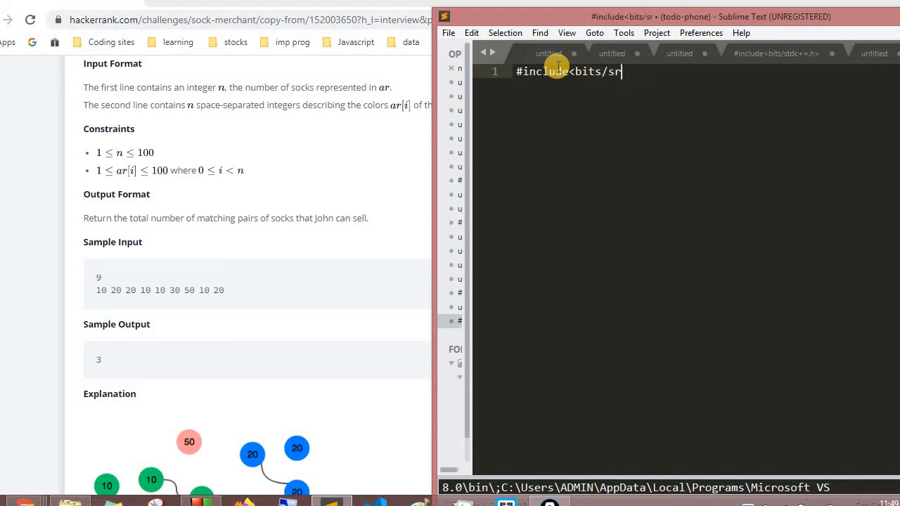
{"action": "type", "text": "dtc++.h>"}
{"action": "type", "text": "using"}
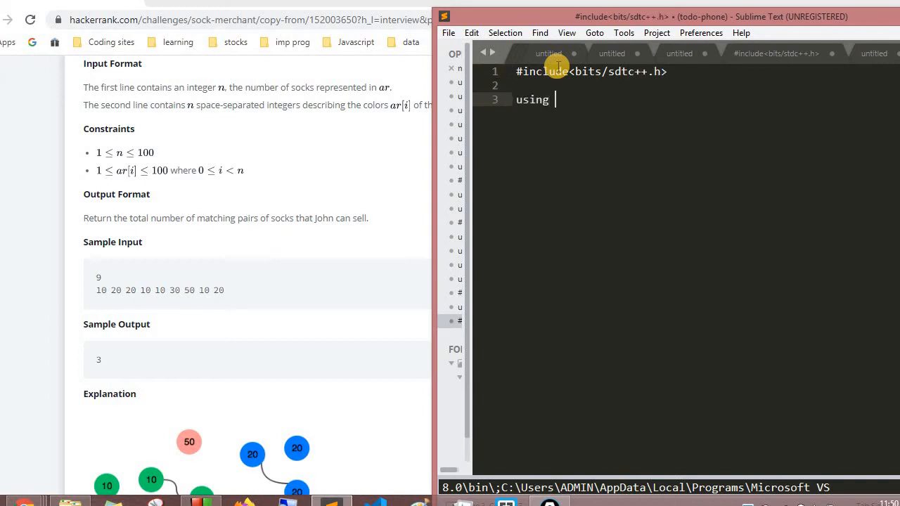
{"action": "type", "text": "name"}
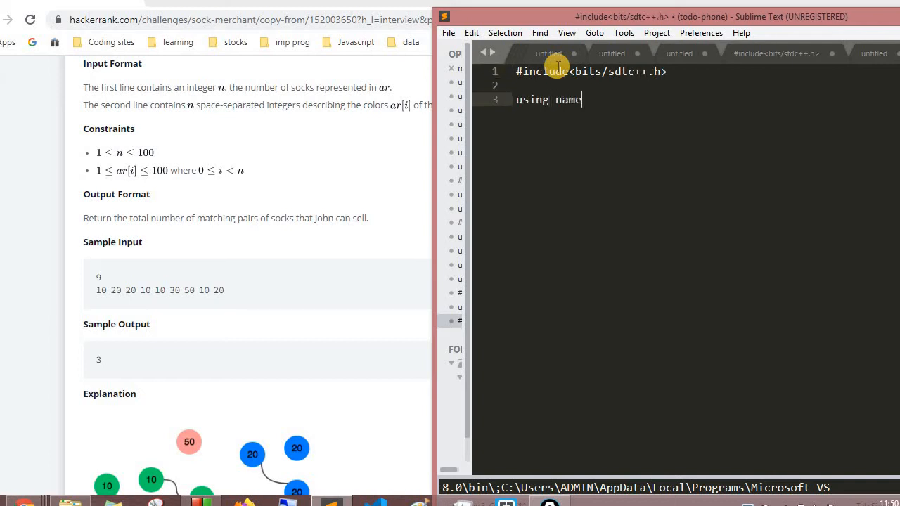
{"action": "type", "text": "space"}
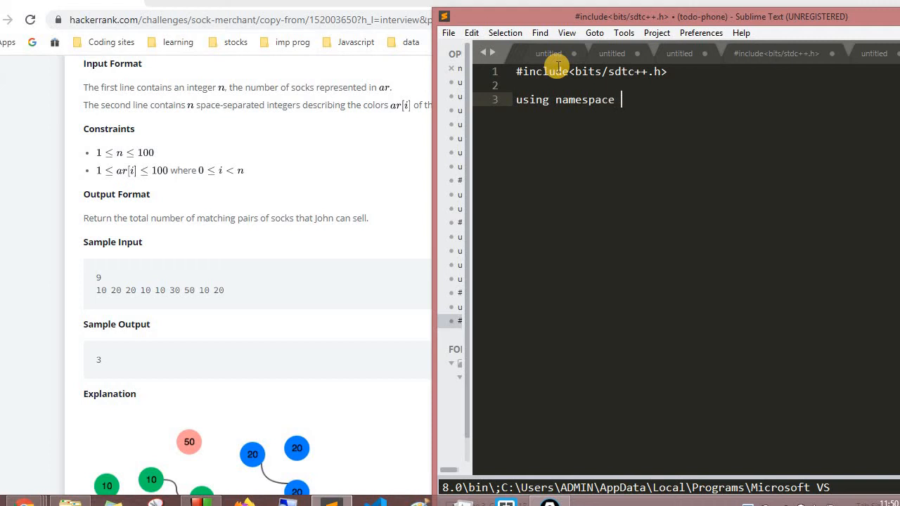
{"action": "type", "text": "std;"}
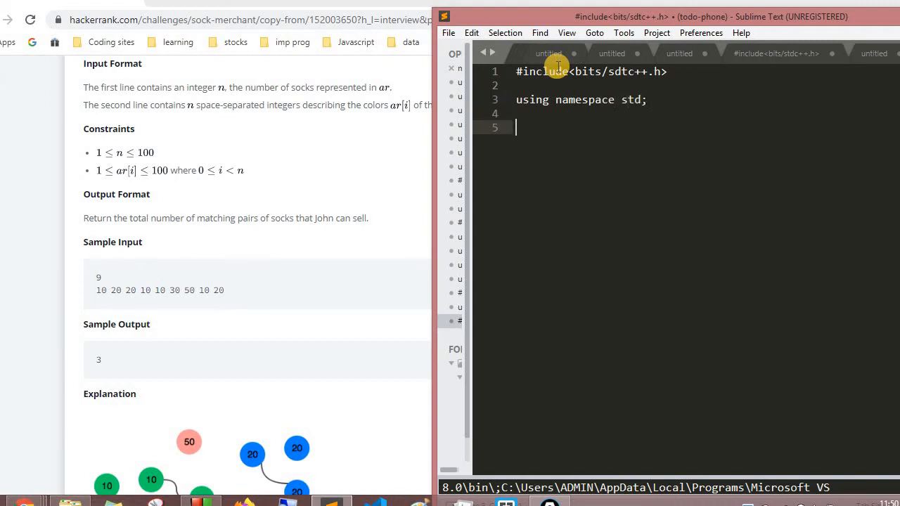
{"action": "type", "text": "int main("}
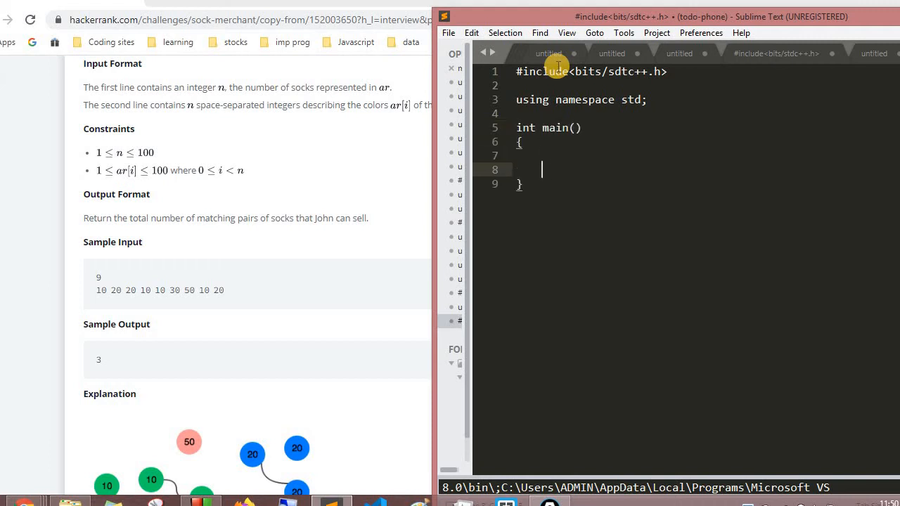
{"action": "type", "text": "return 0"}
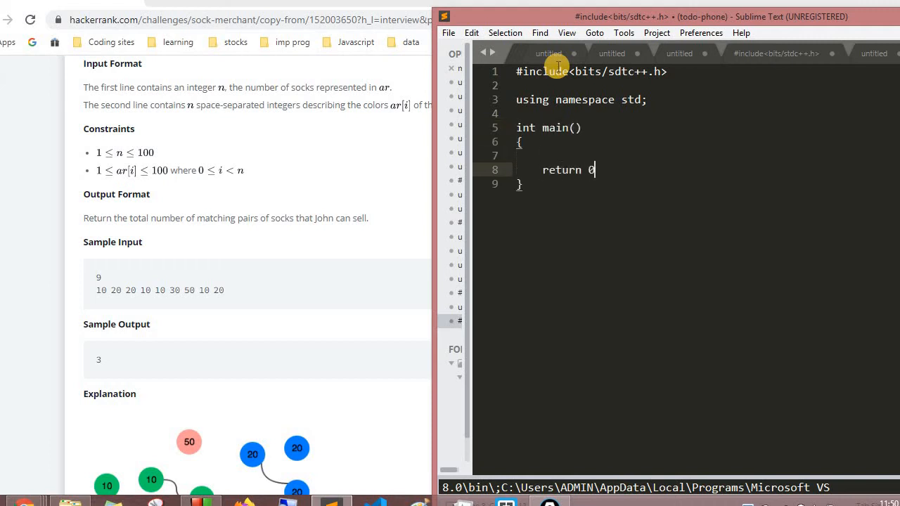
{"action": "type", "text": ";"}
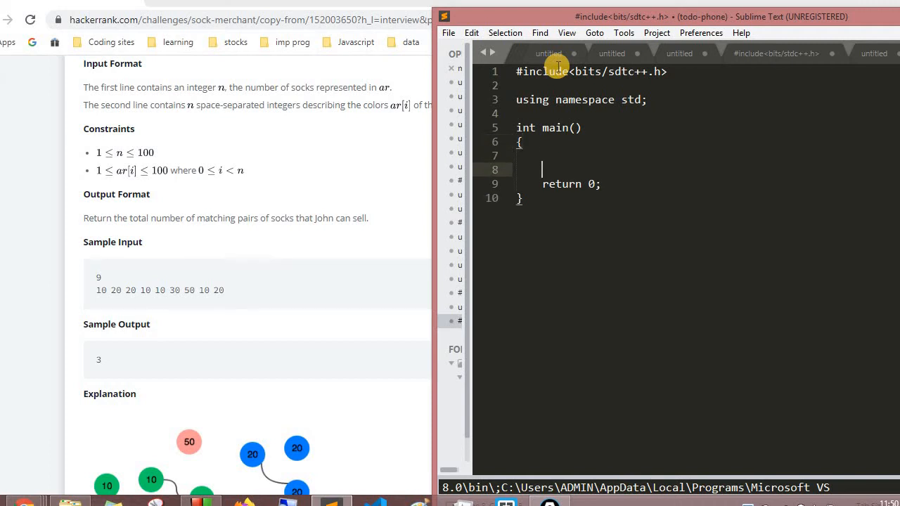
Step: Declare int n; and int freq[100]={0};, then read n with cin>>n
{"action": "type", "text": "int n;"}
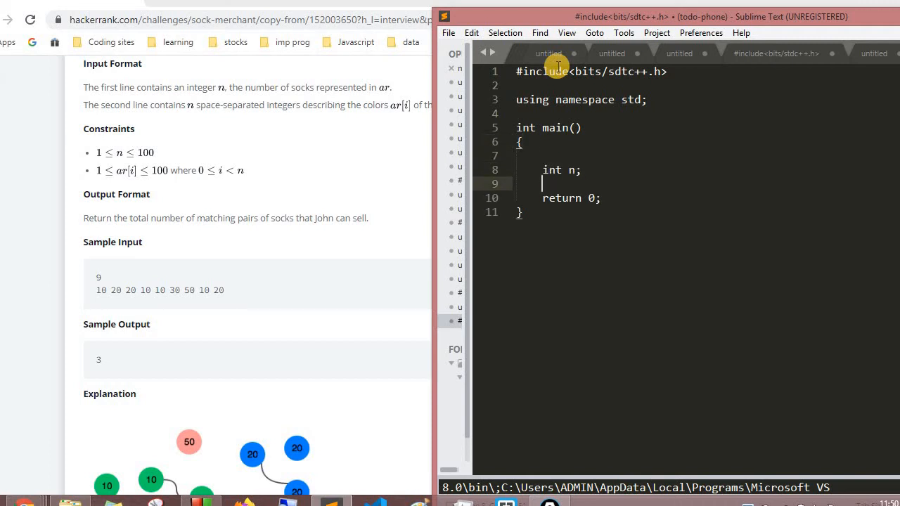
{"action": "type", "text": "int"}
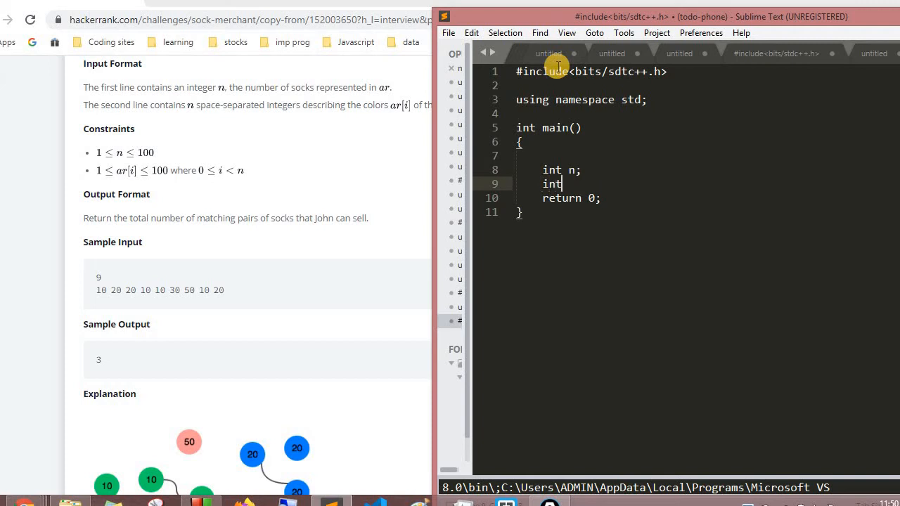
{"action": "type", "text": "freq"}
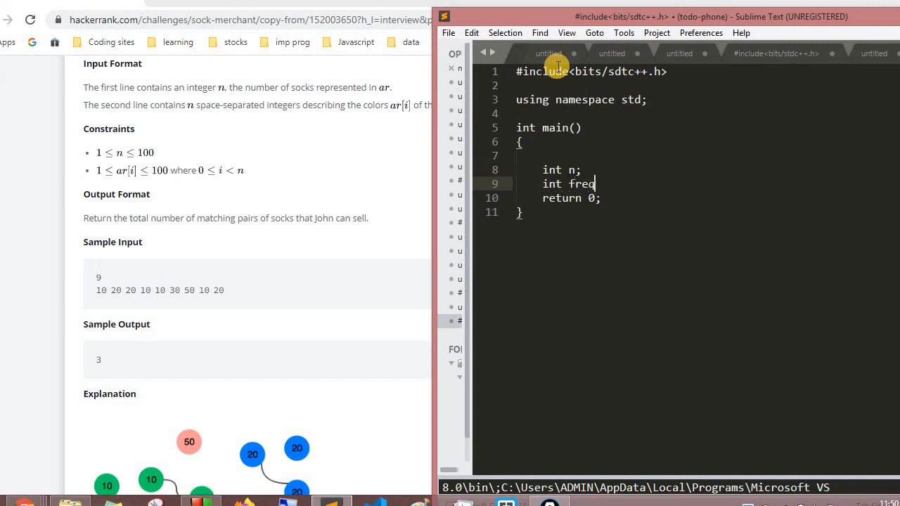
{"action": "type", "text": "[100]"}
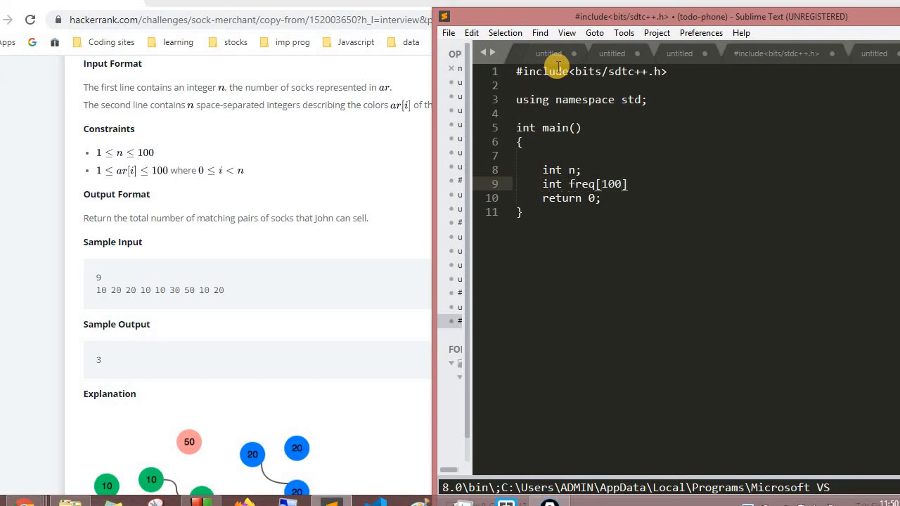
{"action": "type", "text": "="}
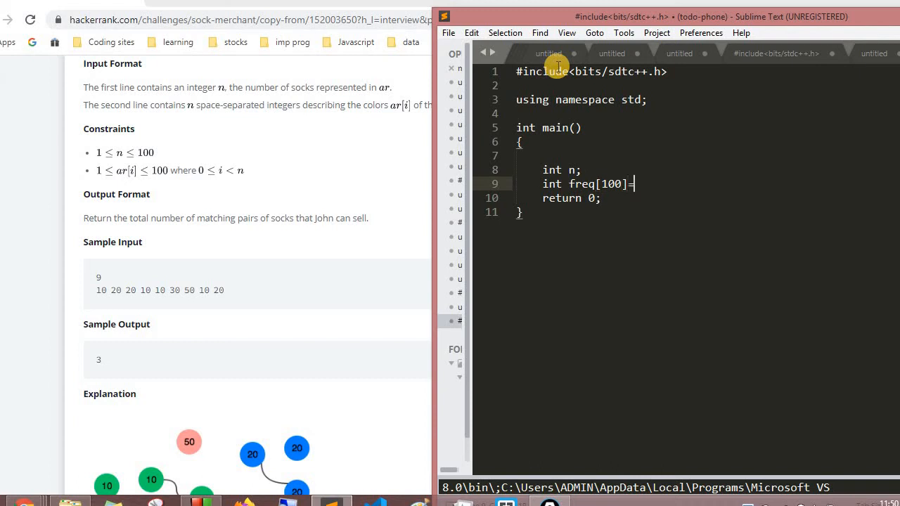
{"action": "type", "text": "{0}"}
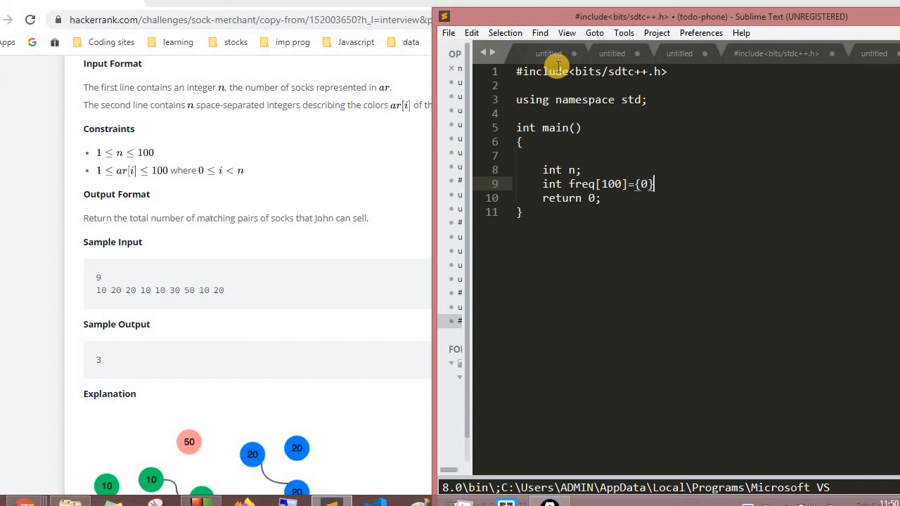
{"action": "type", "text": ";"}
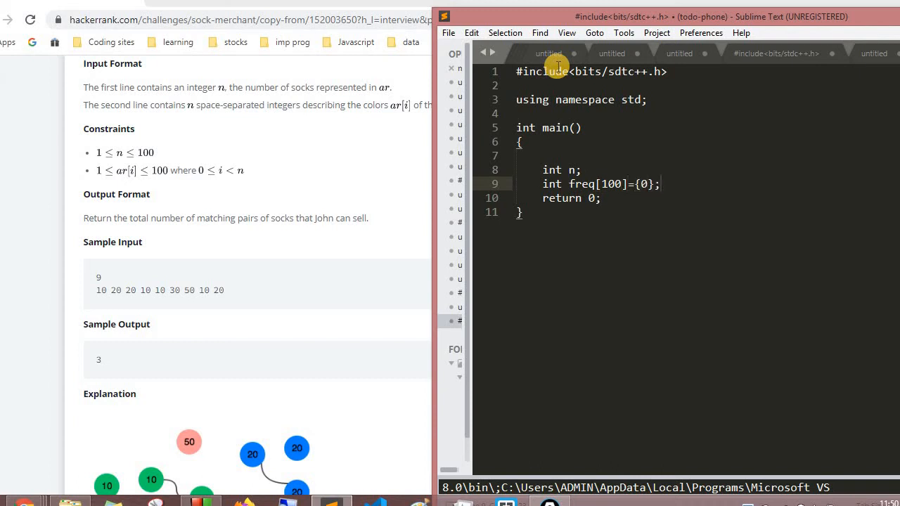
{"action": "key", "text": "enter"}
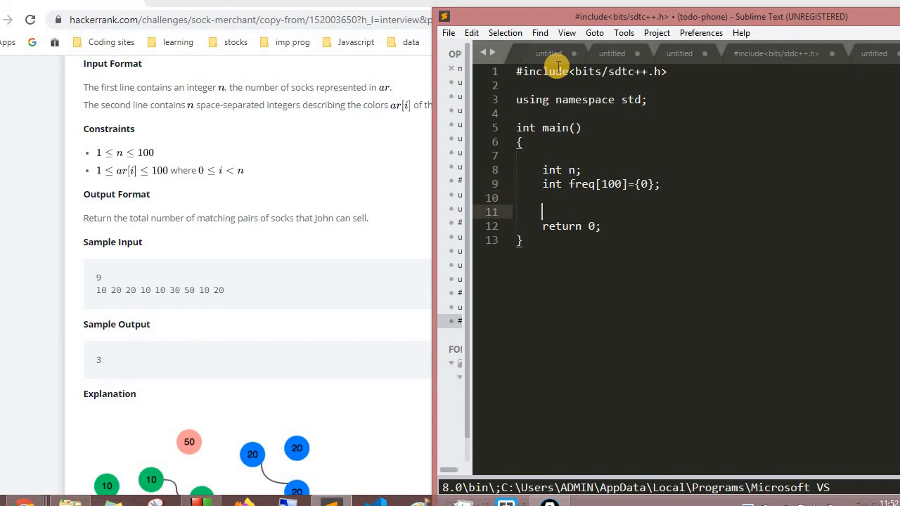
{"action": "type", "text": "cin>>n"}
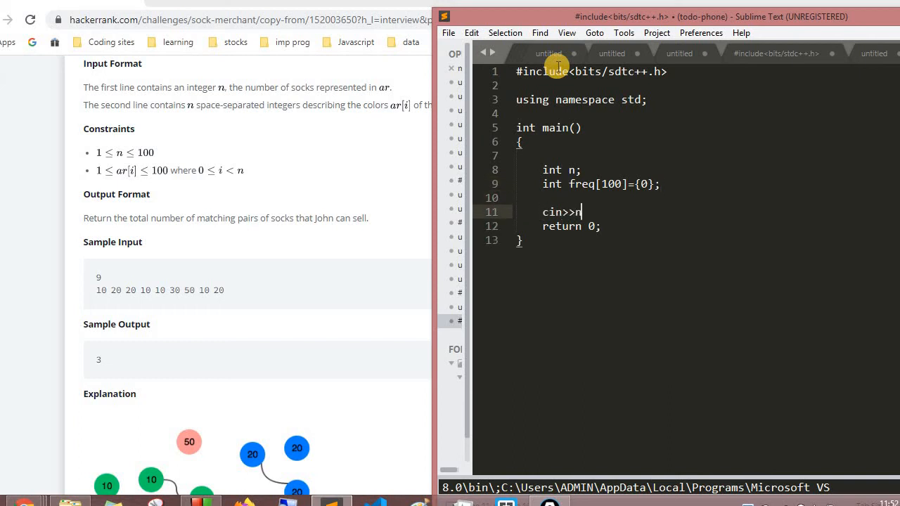
{"action": "key", "text": "Enter"}
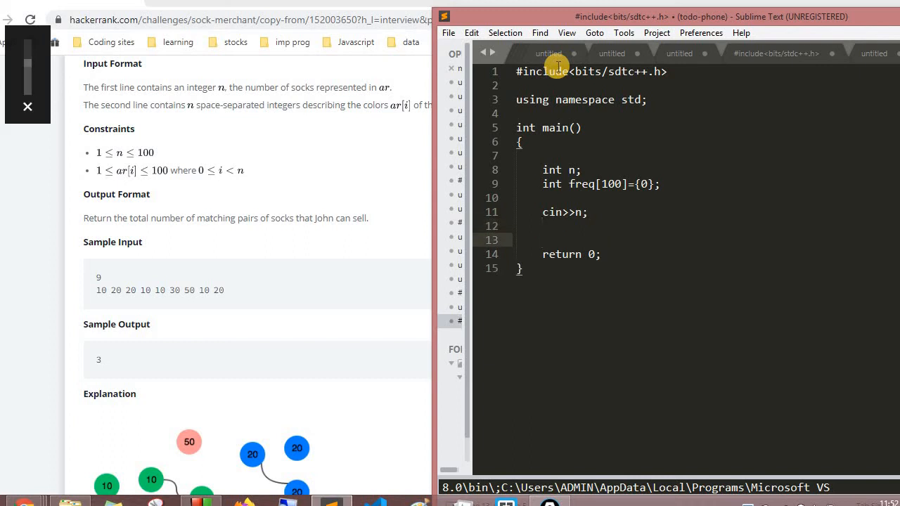
Step: Declare int input; and loop for i<n with cin>>input and freq[input]++
{"action": "type", "text": "for(int i=0"}
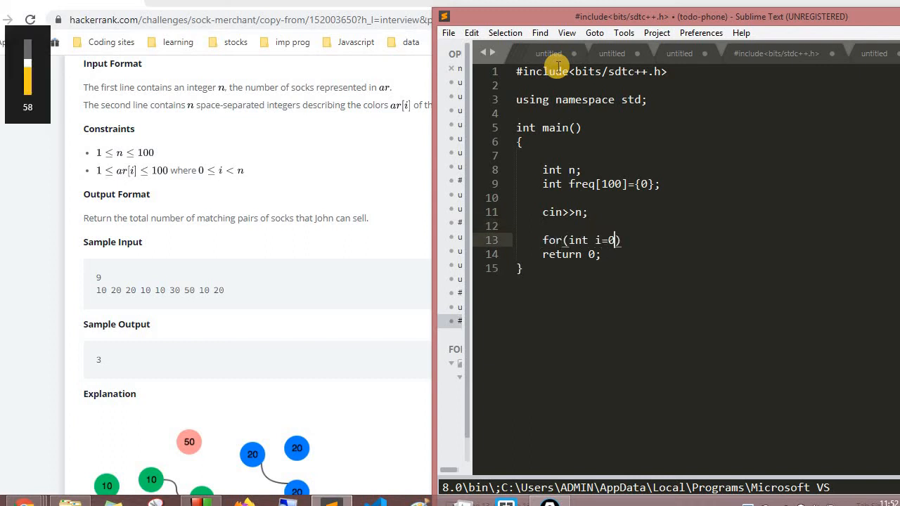
{"action": "type", "text": "; i<"}
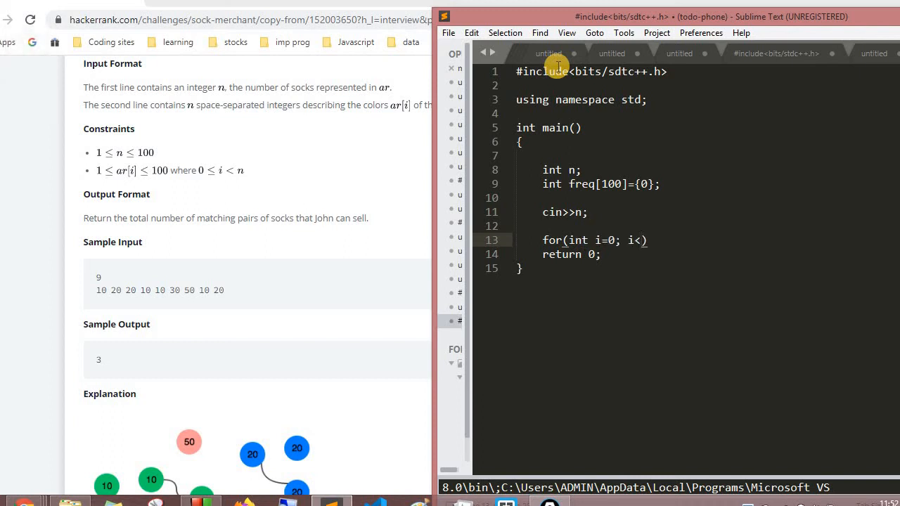
{"action": "type", "text": "n; i++"}
{"action": "type", "text": "cin"}
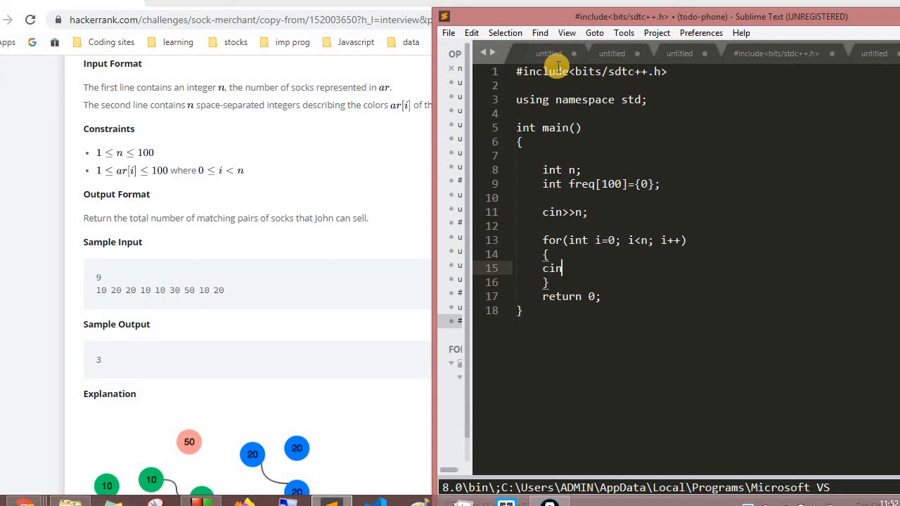
{"action": "type", "text": ">>"}
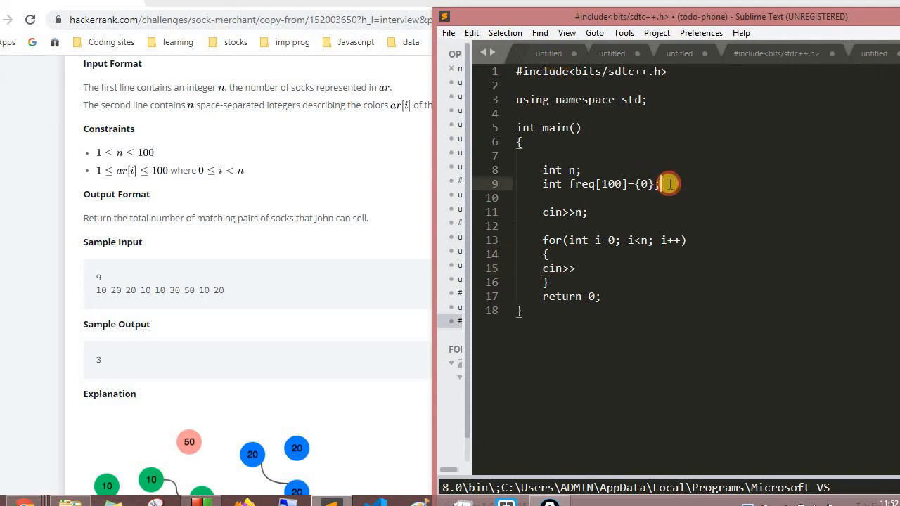
{"action": "type", "text": "int inp"}
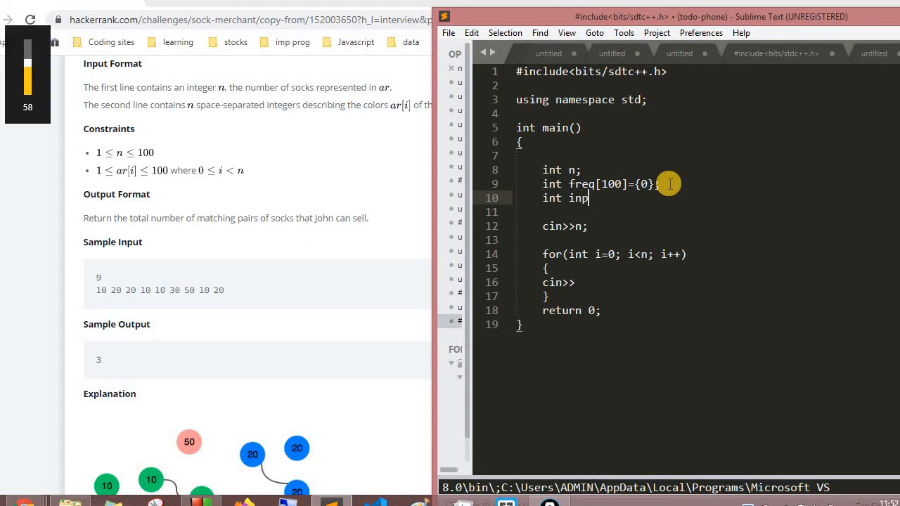
{"action": "type", "text": "ut;"}
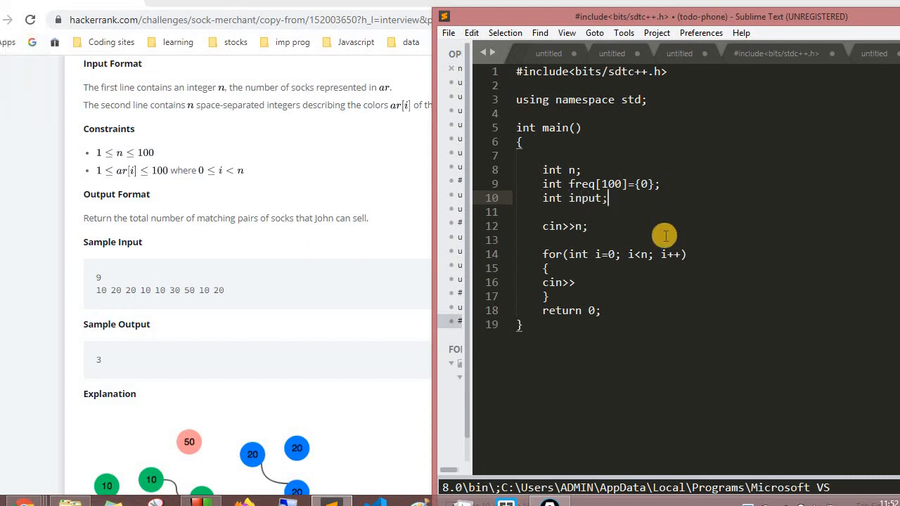
{"action": "type", "text": "i"}
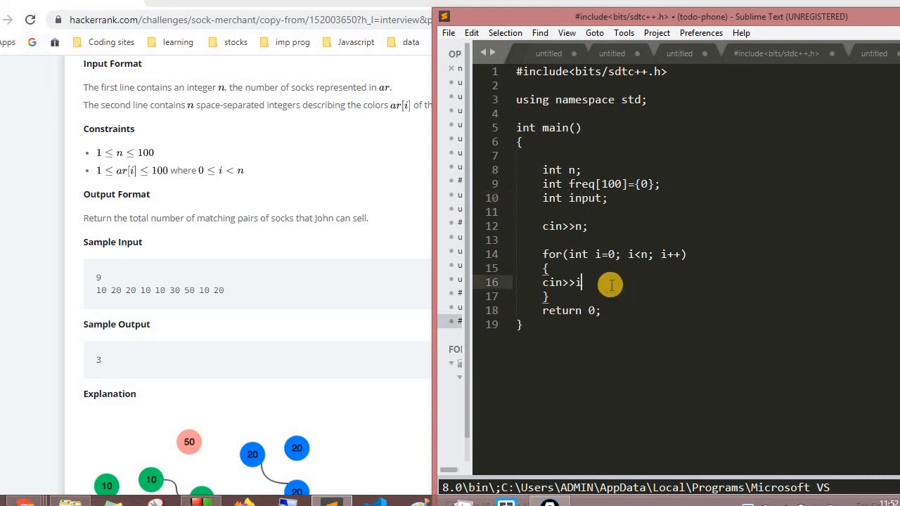
{"action": "type", "text": "nput"}
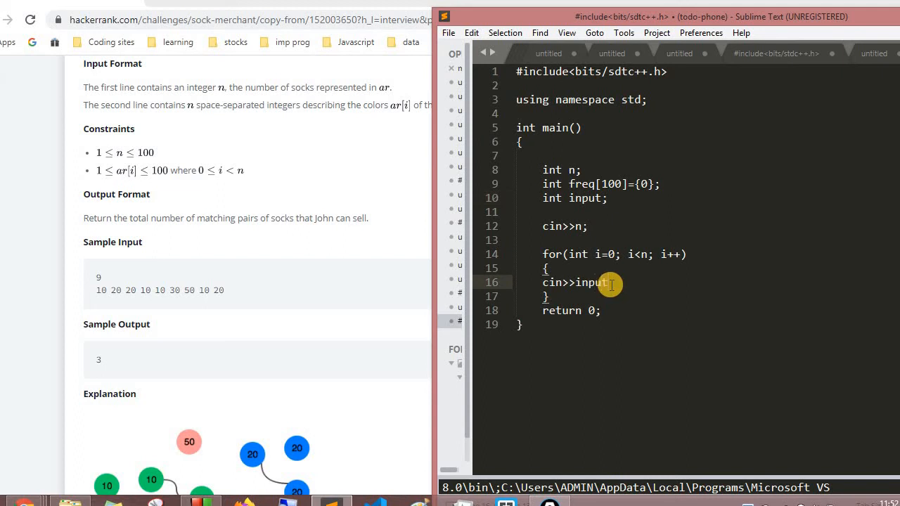
{"action": "type", "text": ";"}
{"action": "type", "text": "freq[i"}
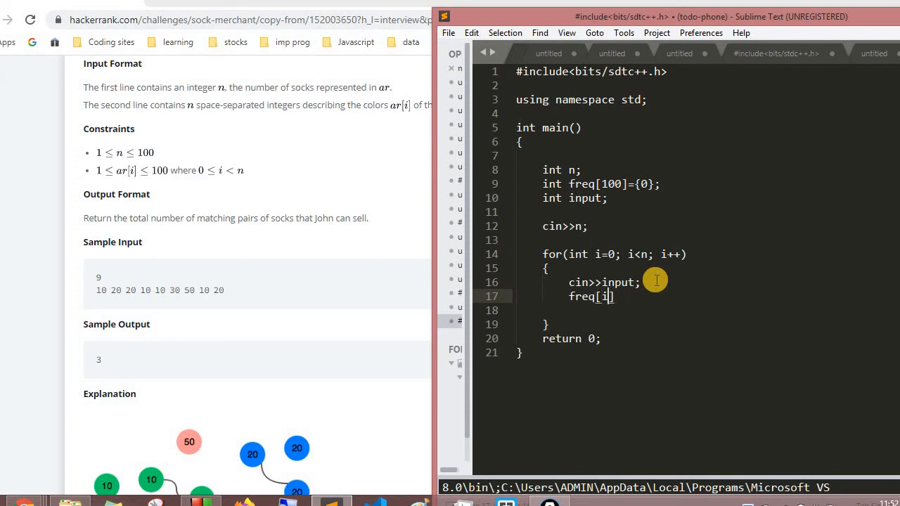
{"action": "type", "text": "nput"}
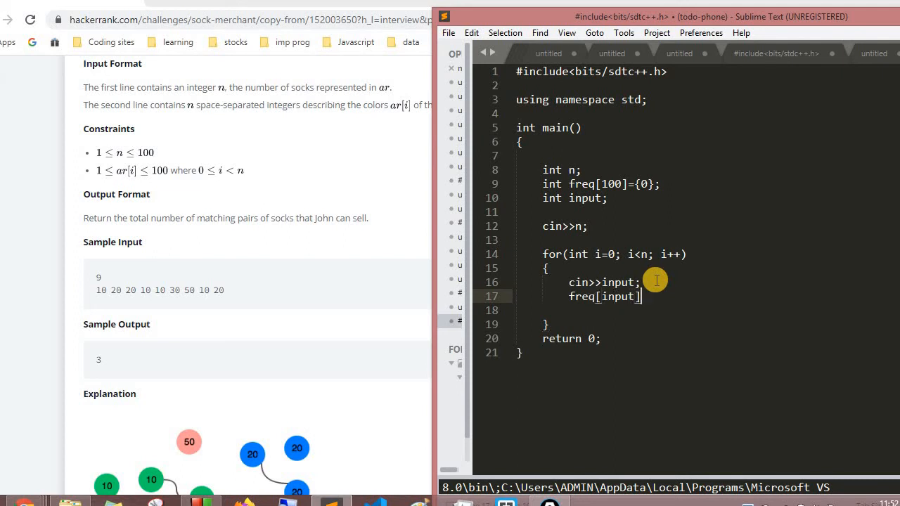
{"action": "type", "text": "++;"}
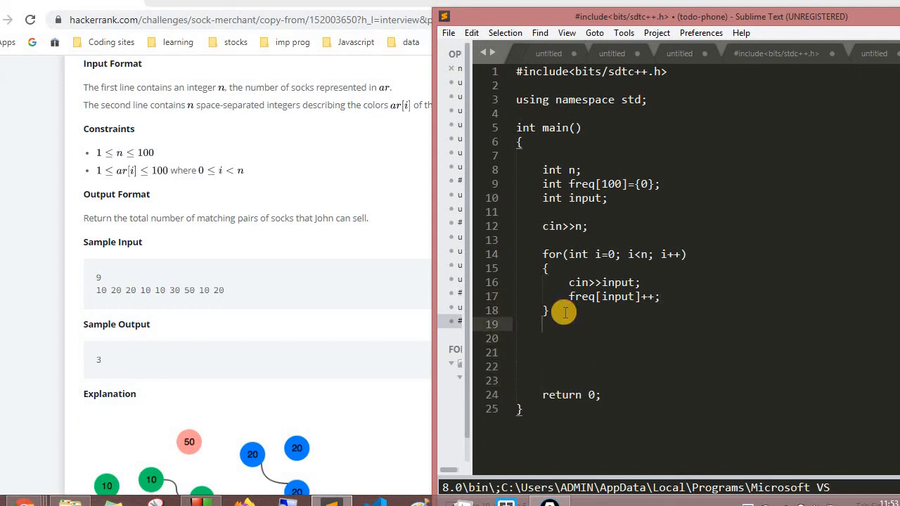
Step: Add for(int i=0; i<100; i++) with an empty body below the counting loop
{"action": "type", "text": "for"}
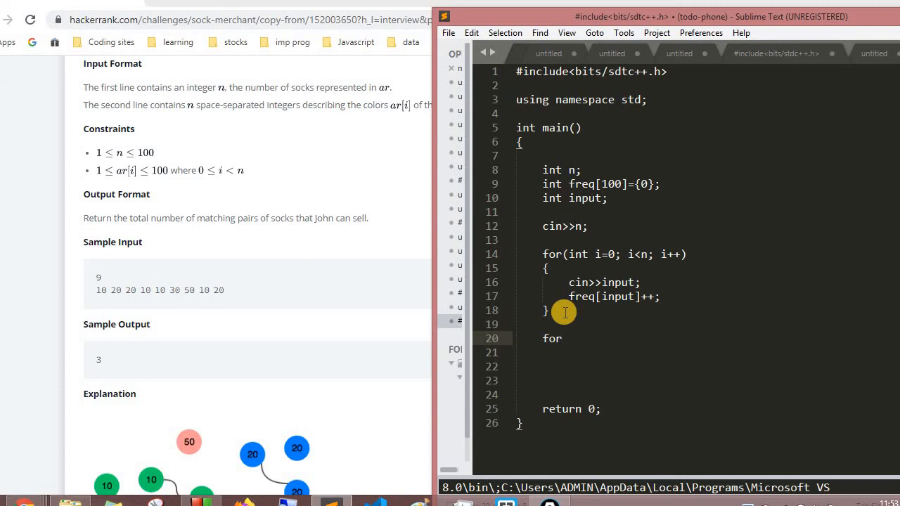
{"action": "type", "text": "(int i=0;"}
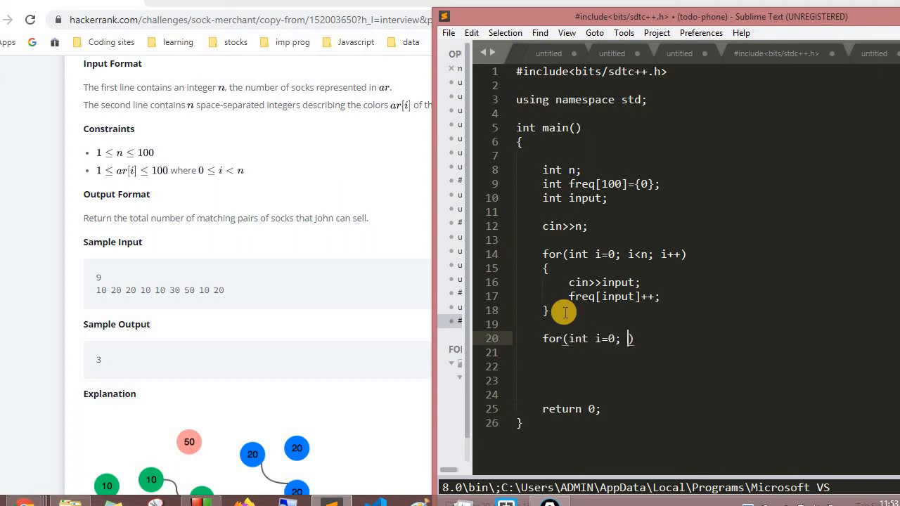
{"action": "type", "text": "i<"}
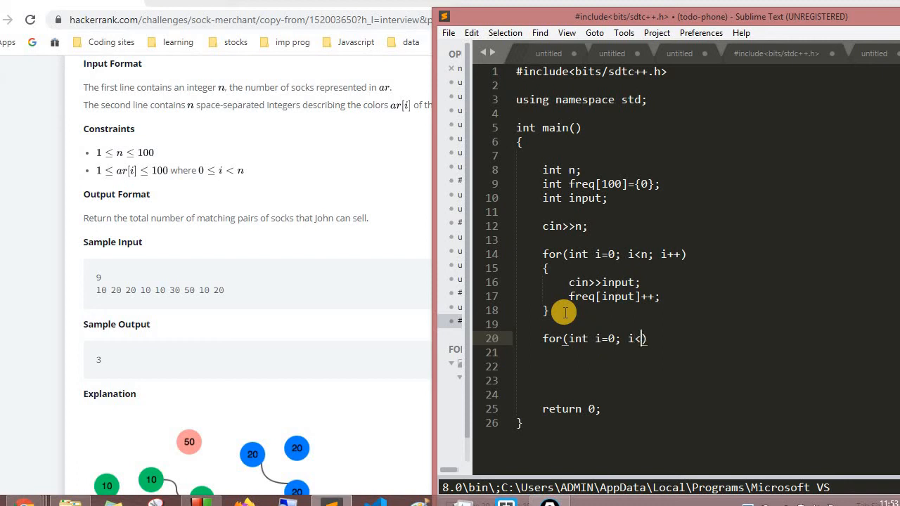
{"action": "type", "text": "100;"}
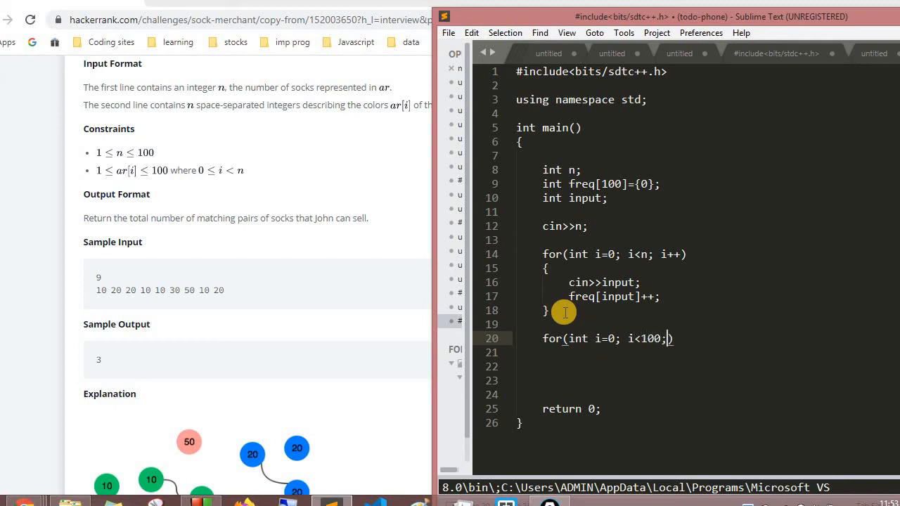
{"action": "type", "text": "i++)"}
{"action": "left_click", "coordinate": [608, 353]}
{"action": "type", "text": "{}"}
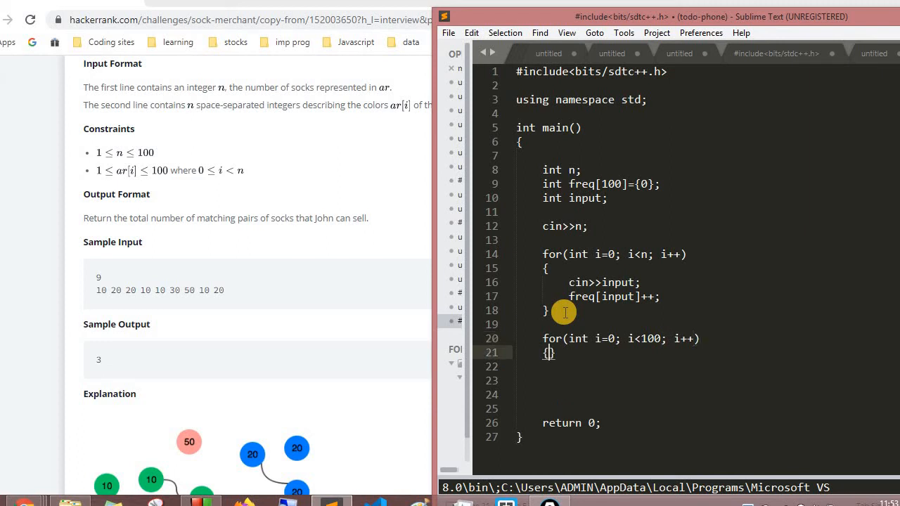
{"action": "key", "text": "Enter"}
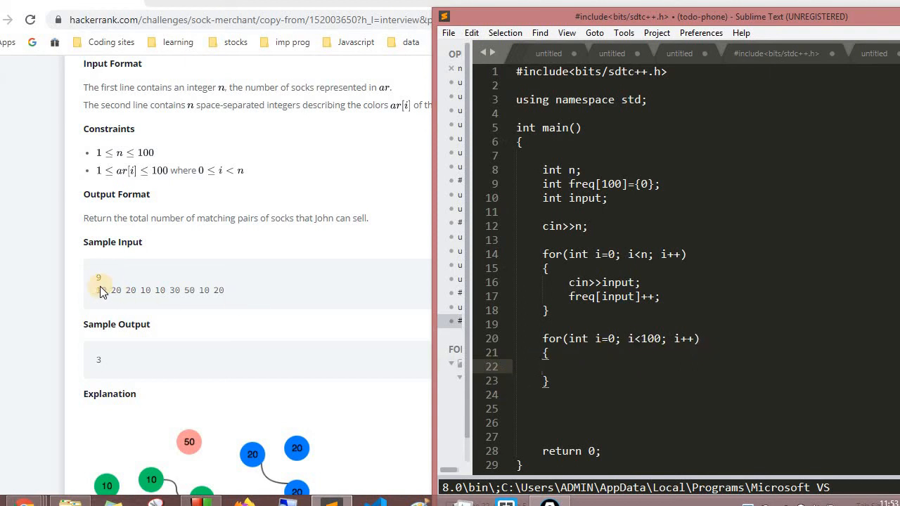
{"action": "mouse_move", "coordinate": [271, 295]}
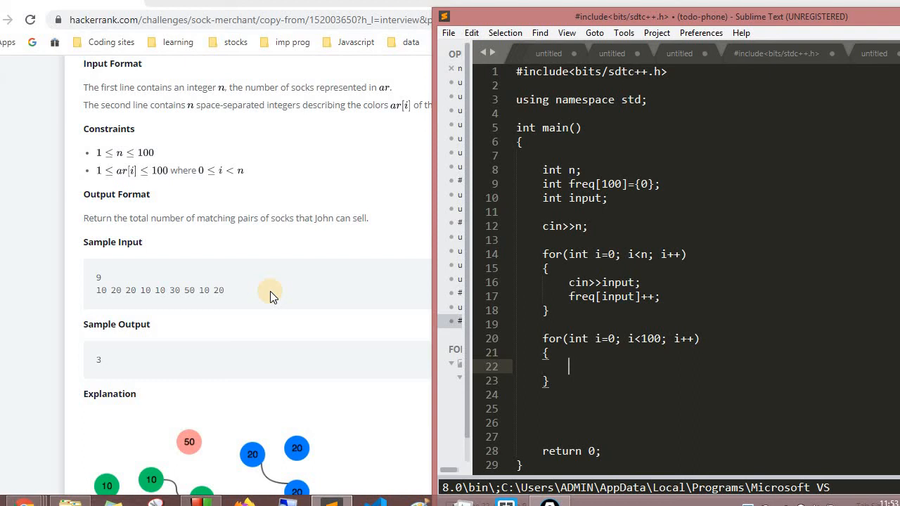
Step: Write freq[i]/=2; as the second loop's body
{"action": "type", "text": "fre"}
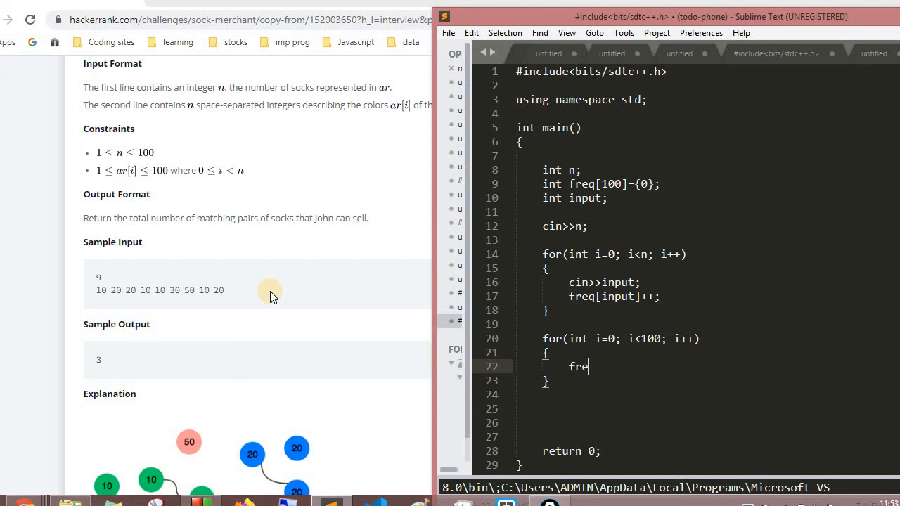
{"action": "type", "text": "q[]"}
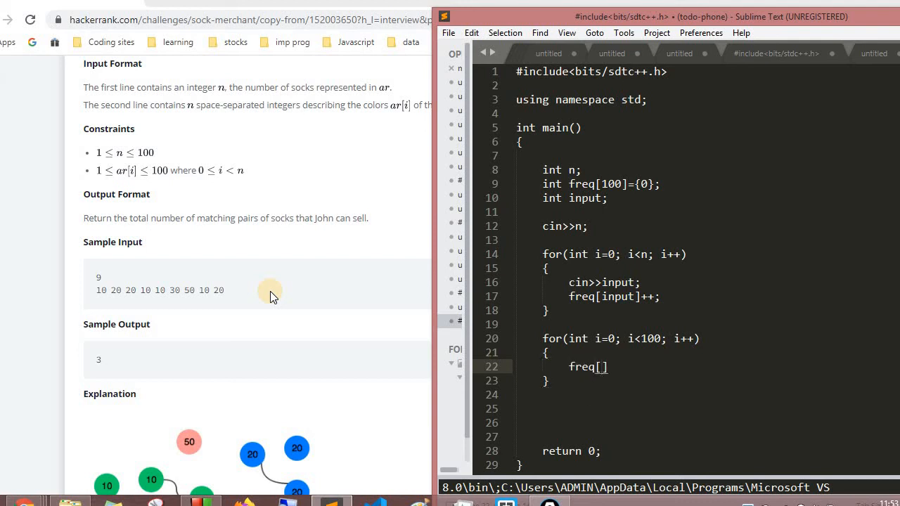
{"action": "type", "text": "i]/"}
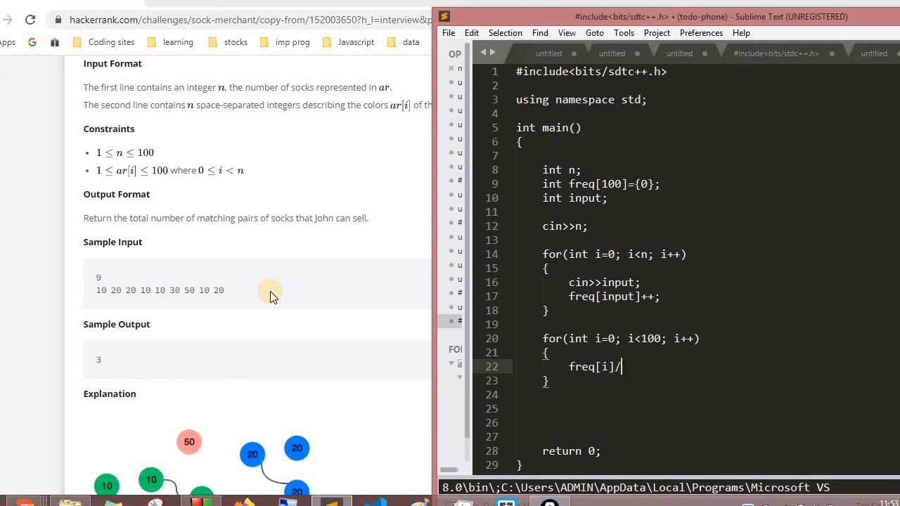
{"action": "type", "text": "=2;"}
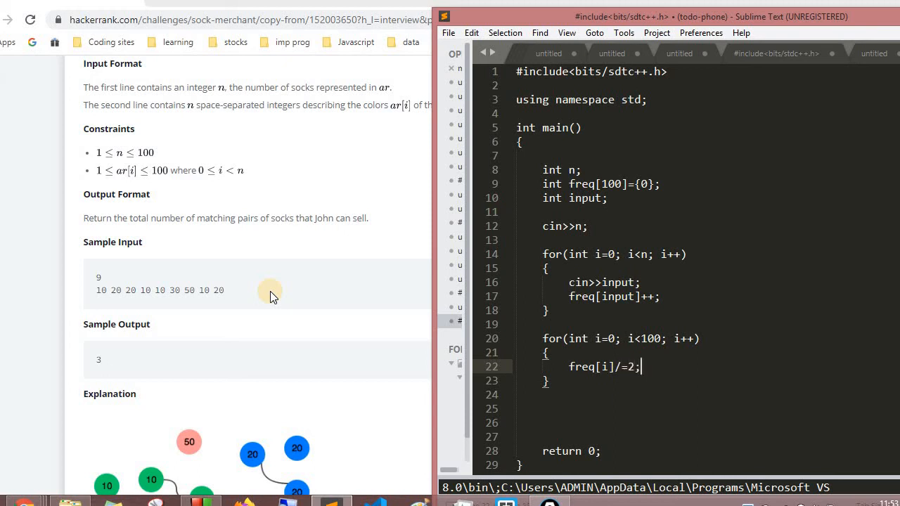
{"action": "mouse_move", "coordinate": [565, 381]}
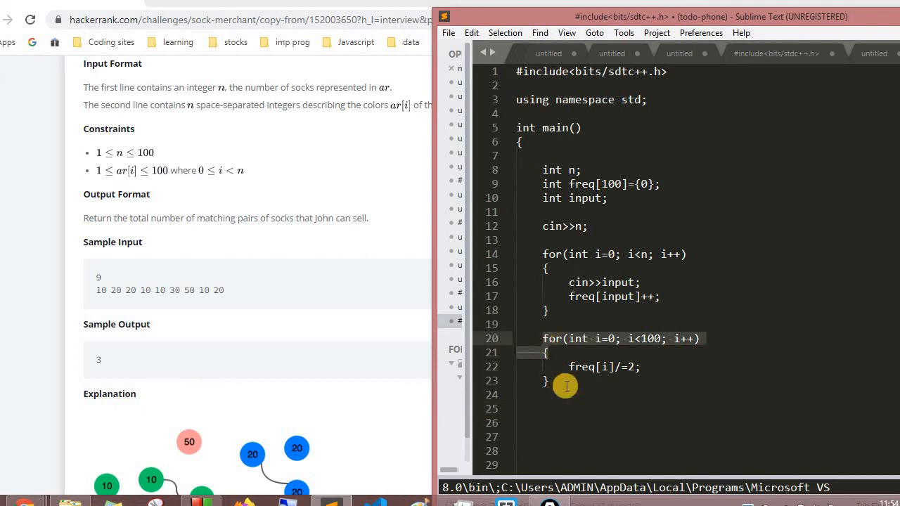
Step: Add a for(int i=0; i<100; i++) loop with sum+=freq[i], and declare int sum=0
{"action": "type", "text": "for(int i=0; i<100; i++)\\n{"}
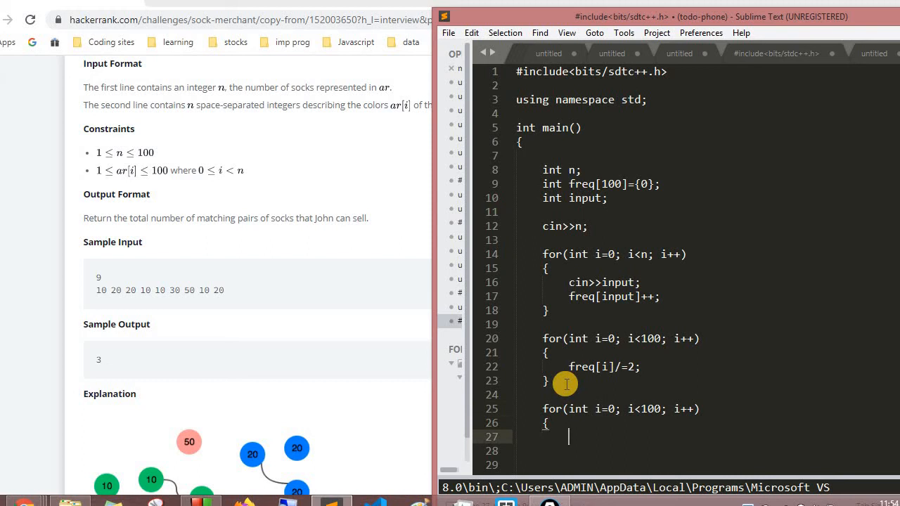
{"action": "type", "text": "sum+="}
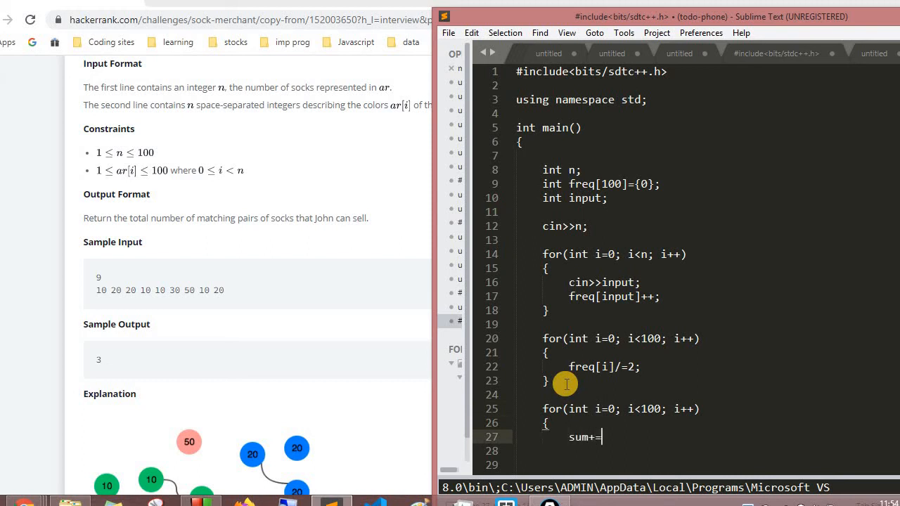
{"action": "type", "text": "freq"}
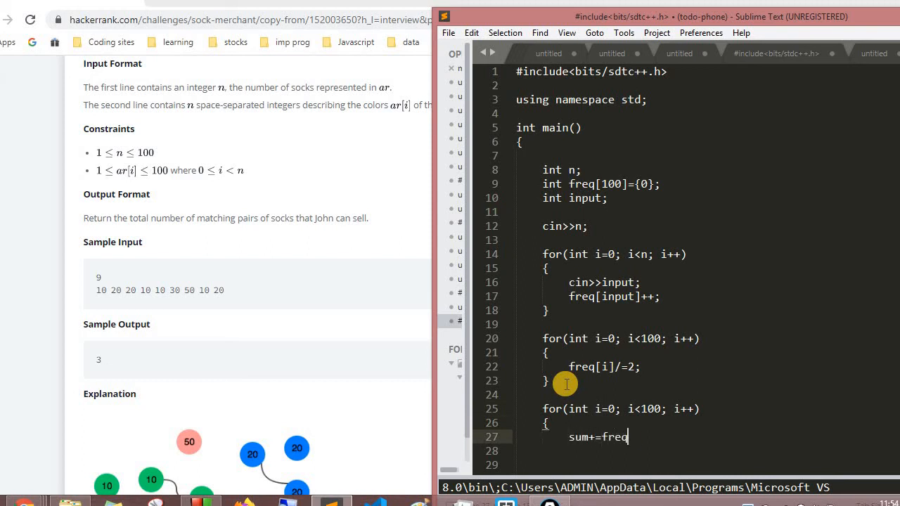
{"action": "type", "text": "[i]"}
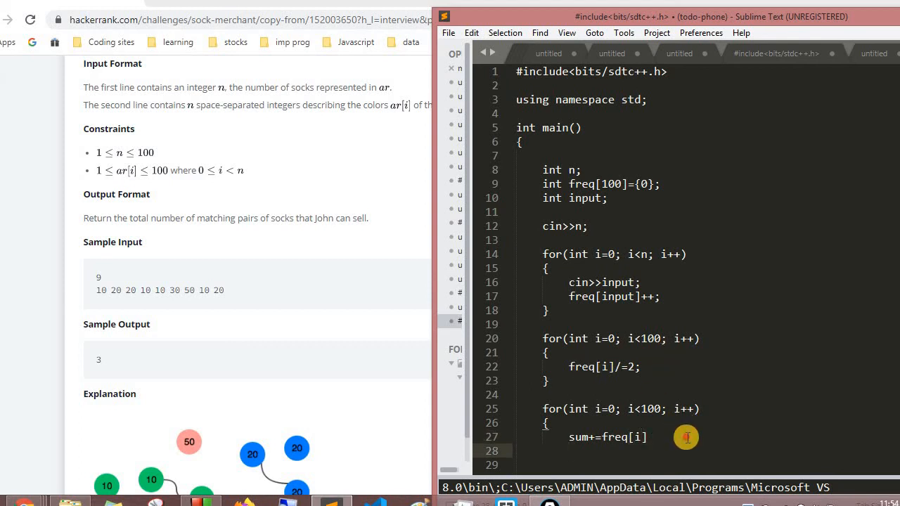
{"action": "type", "text": "'\\'"}
{"action": "type", "text": "int"}
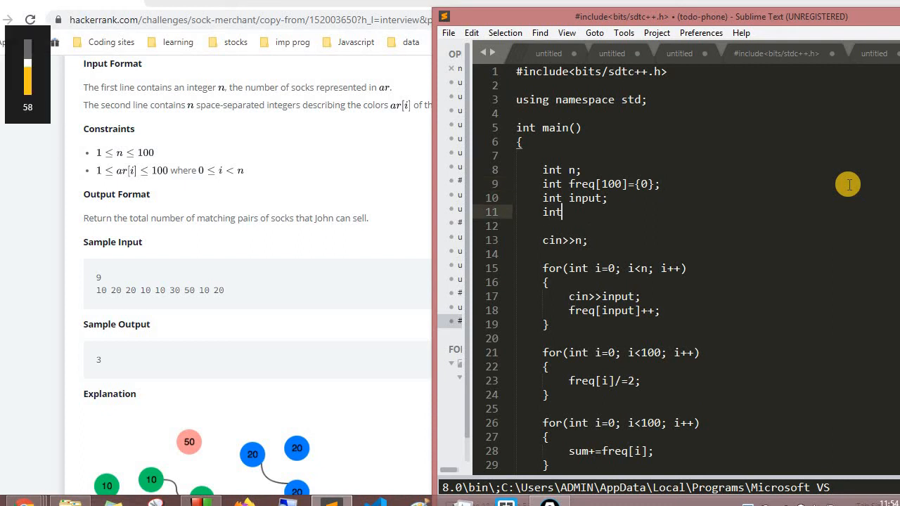
{"action": "type", "text": "sum=0;"}
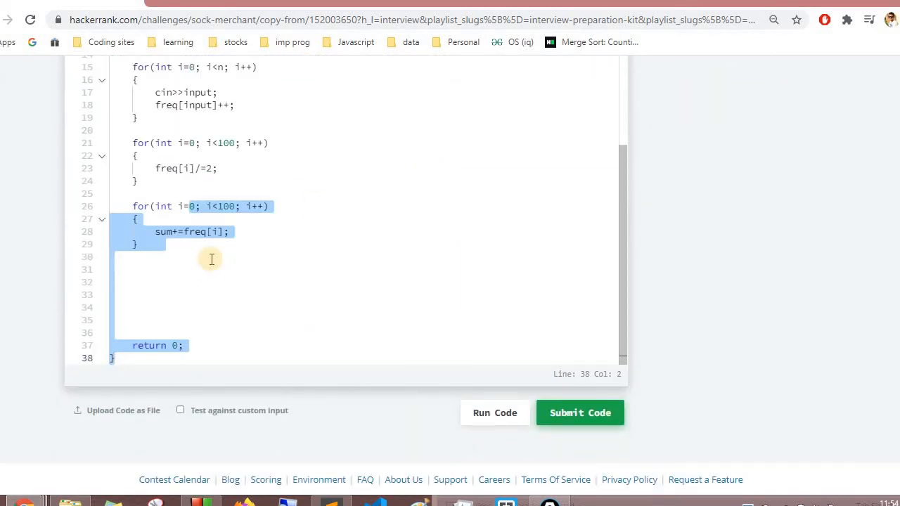
Step: Add cout<<sum; before return 0 in place of the blank lines
{"action": "left_click", "coordinate": [143, 320]}
{"action": "type", "text": "c"}
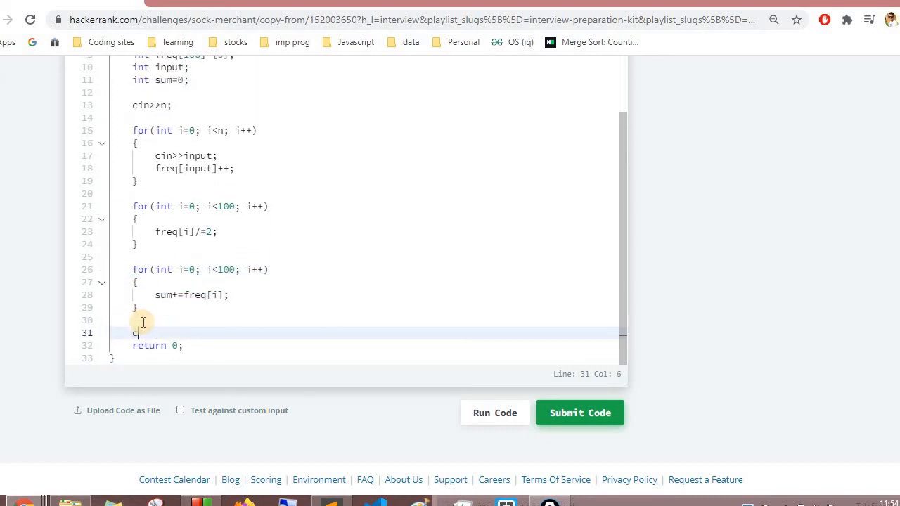
{"action": "type", "text": "ou"}
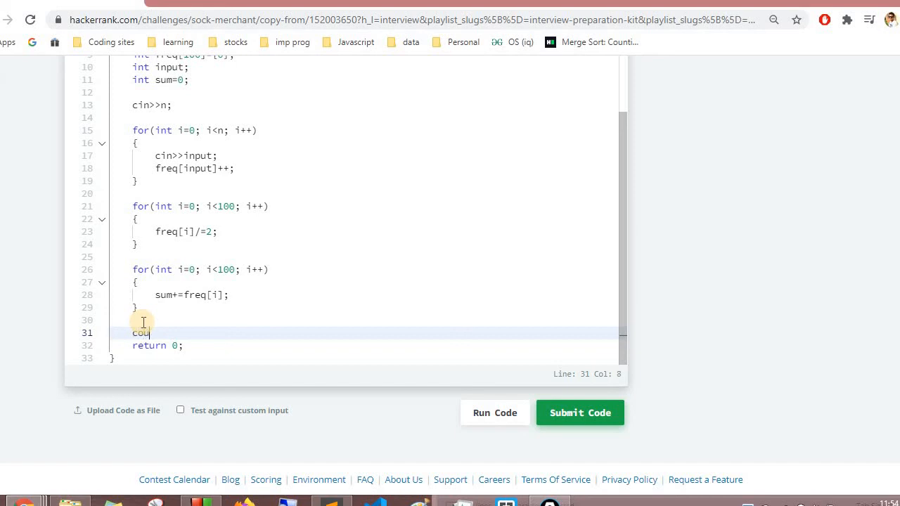
{"action": "type", "text": "t<<sum"}
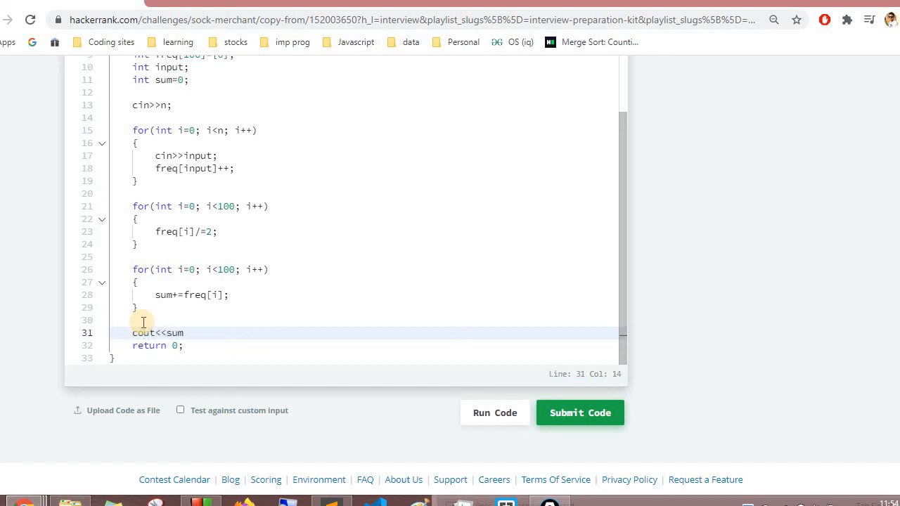
{"action": "type", "text": ";"}
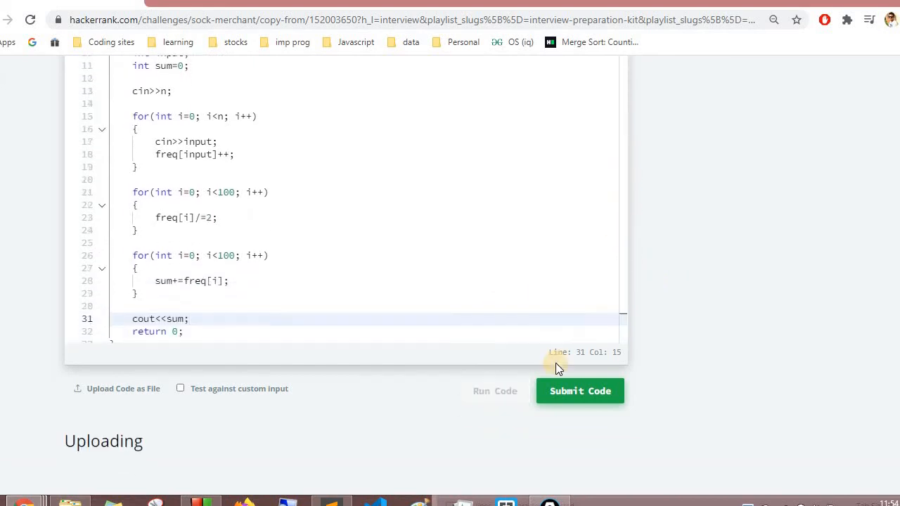
Step: Run the code on the sample input, passing Sample Test cases 0 and 1
{"action": "left_click", "coordinate": [580, 390]}
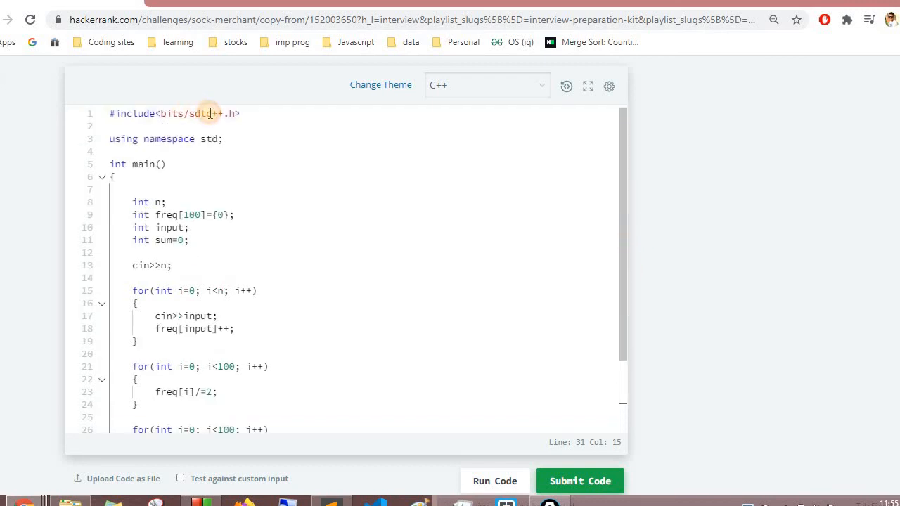
{"action": "left_click", "coordinate": [211, 113]}
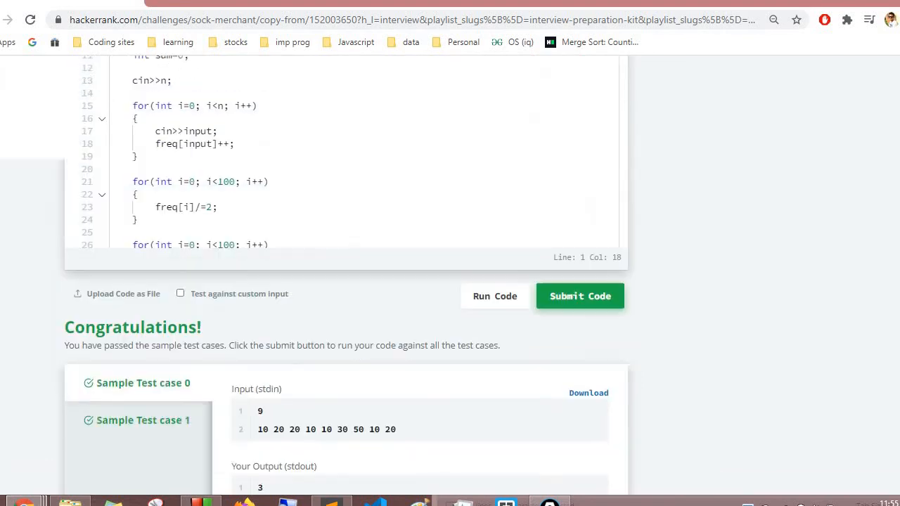
Step: Submit the code to see 1 of 9 cases fail, with test case 3 wrong
{"action": "left_click", "coordinate": [580, 296]}
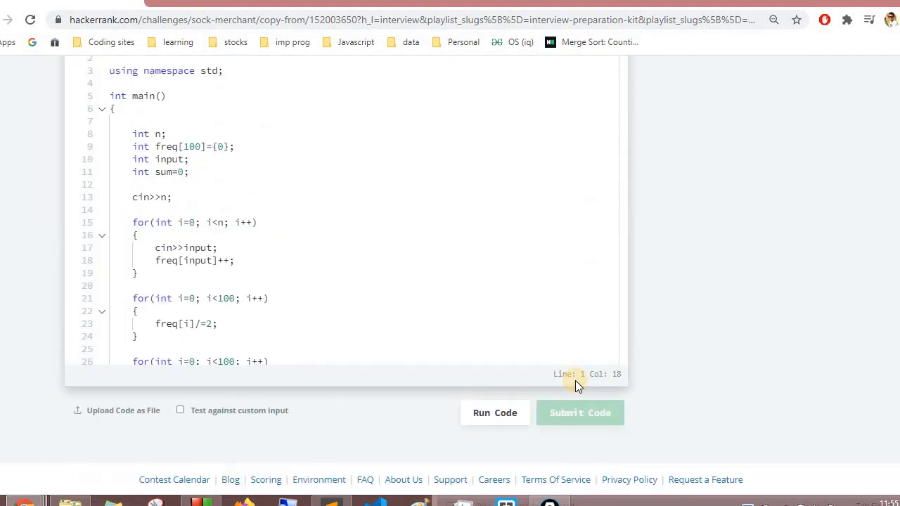
{"action": "left_click", "coordinate": [580, 413]}
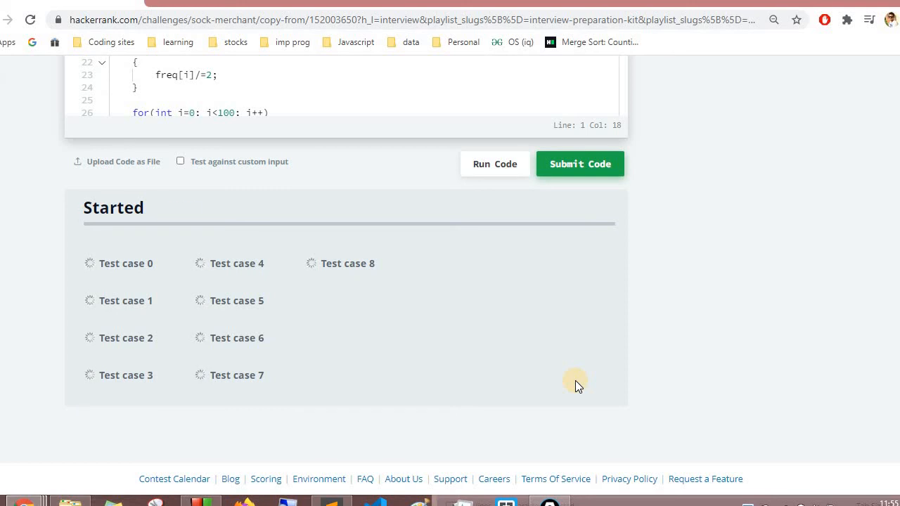
{"action": "left_click", "coordinate": [580, 164]}
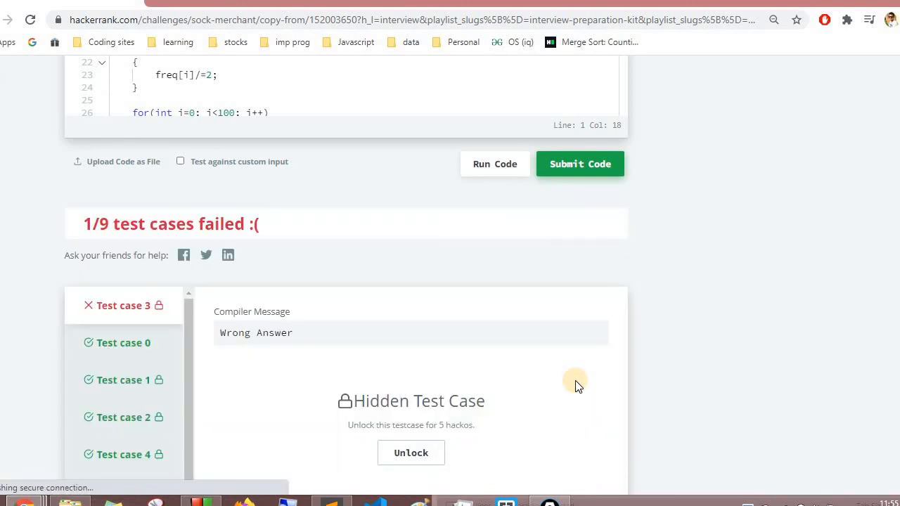
{"action": "mouse_move", "coordinate": [846, 296]}
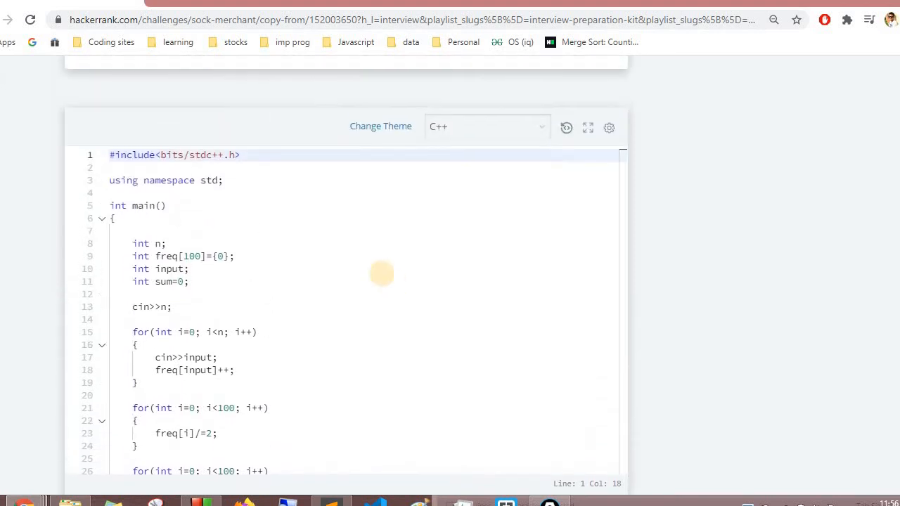
Step: Change freq[100] to freq[101] and the loop conditions to i<=100
{"action": "left_click", "coordinate": [201, 256]}
{"action": "type", "text": "1"}
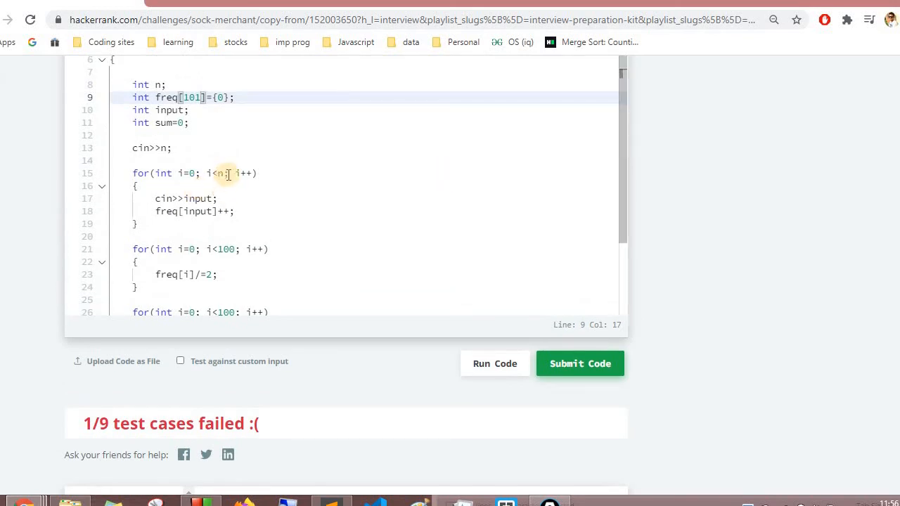
{"action": "mouse_move", "coordinate": [219, 217]}
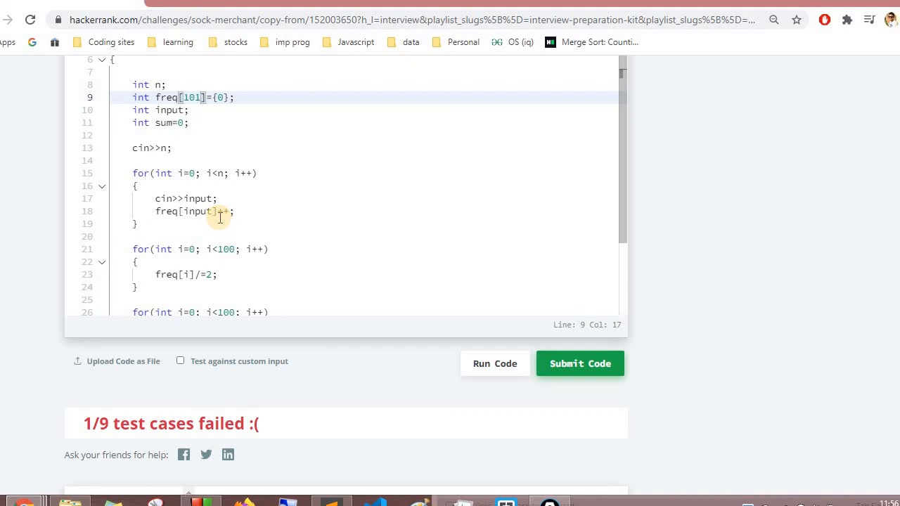
{"action": "left_click", "coordinate": [218, 249]}
{"action": "type", "text": "="}
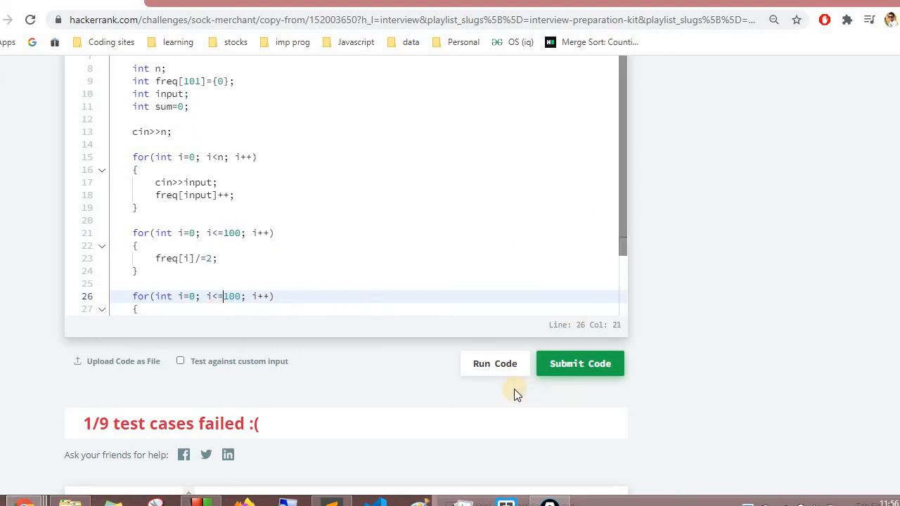
{"action": "mouse_move", "coordinate": [584, 377]}
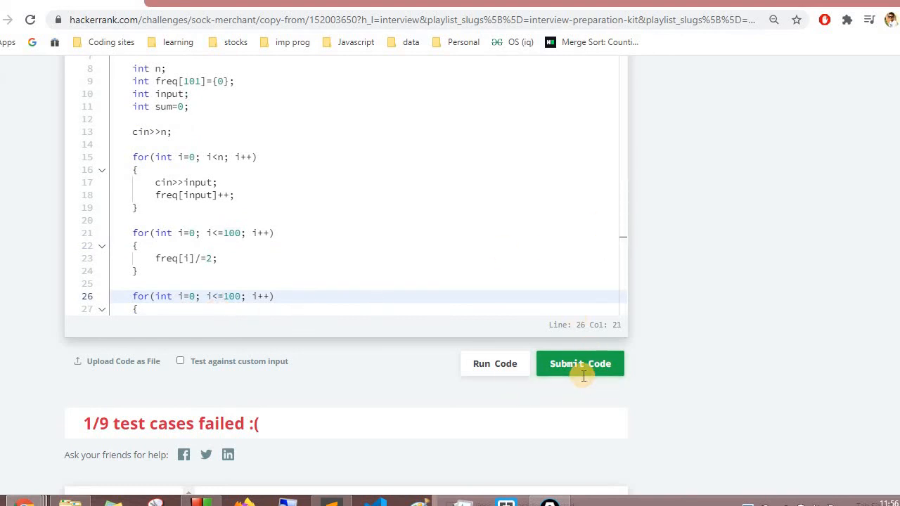
Step: Resubmit the fixed Sock Merchant code and confirm all test cases pass
{"action": "left_click", "coordinate": [580, 364]}
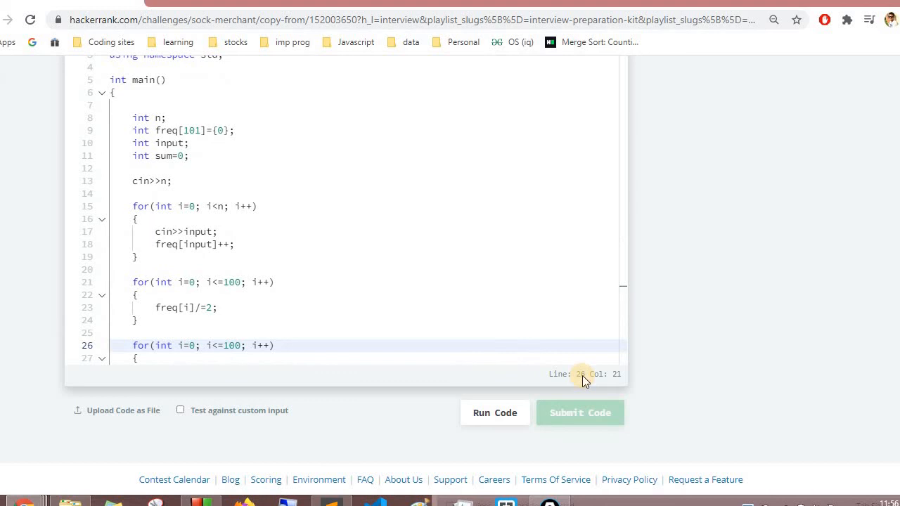
{"action": "left_click", "coordinate": [580, 412]}
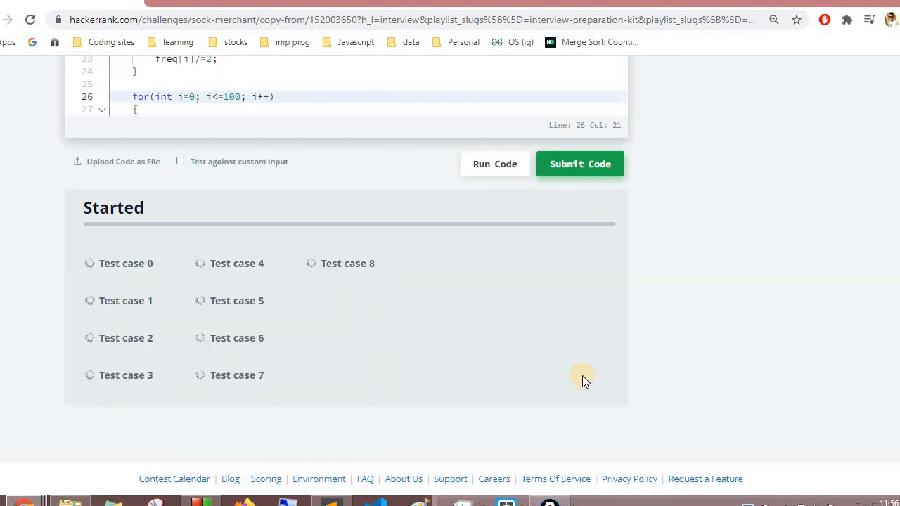
{"action": "left_click", "coordinate": [494, 164]}
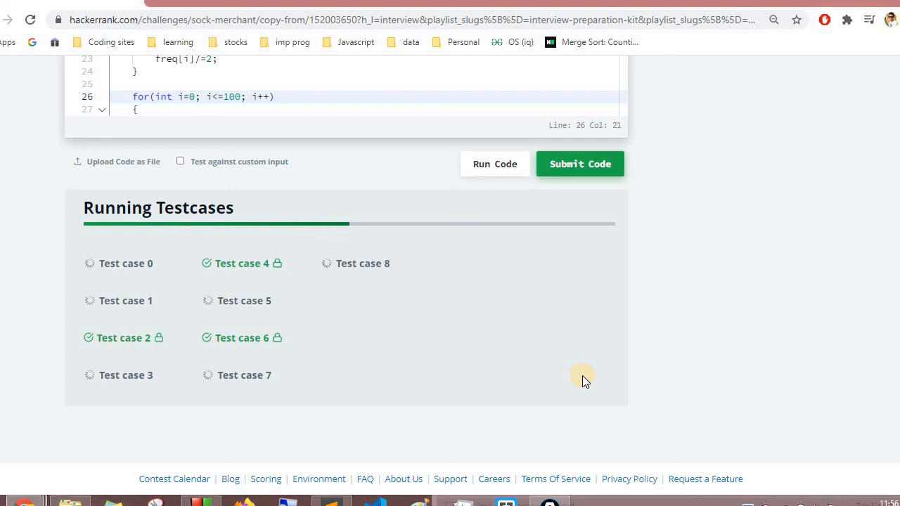
{"action": "left_click", "coordinate": [580, 164]}
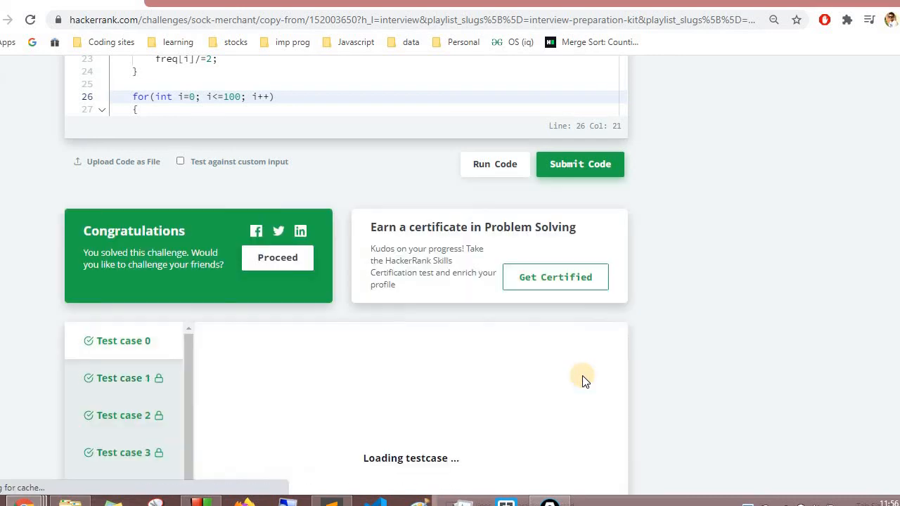